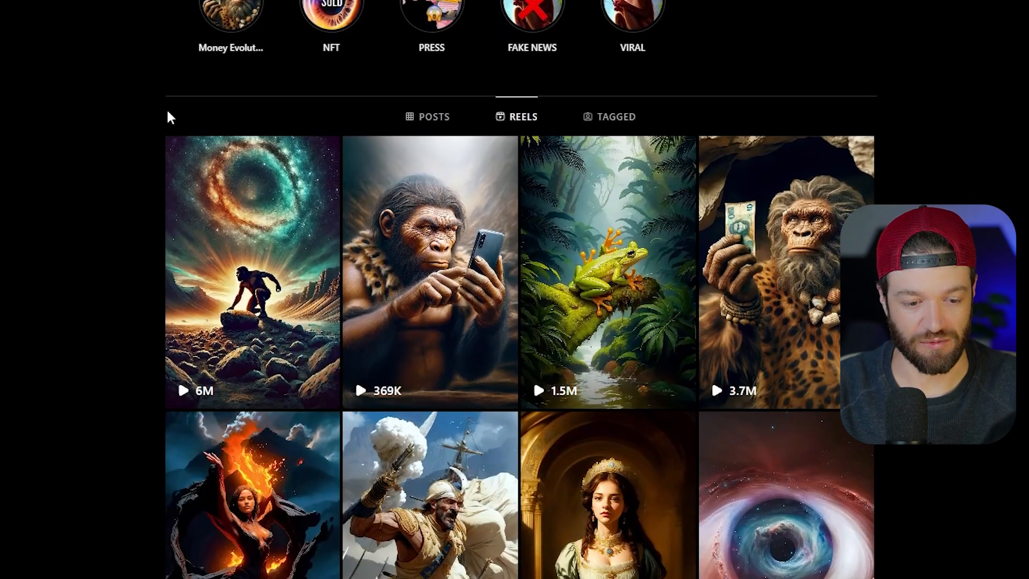
Ask ChatGPT for the 35 most influential history periods, each with a representative person.
scroll(down, 3)
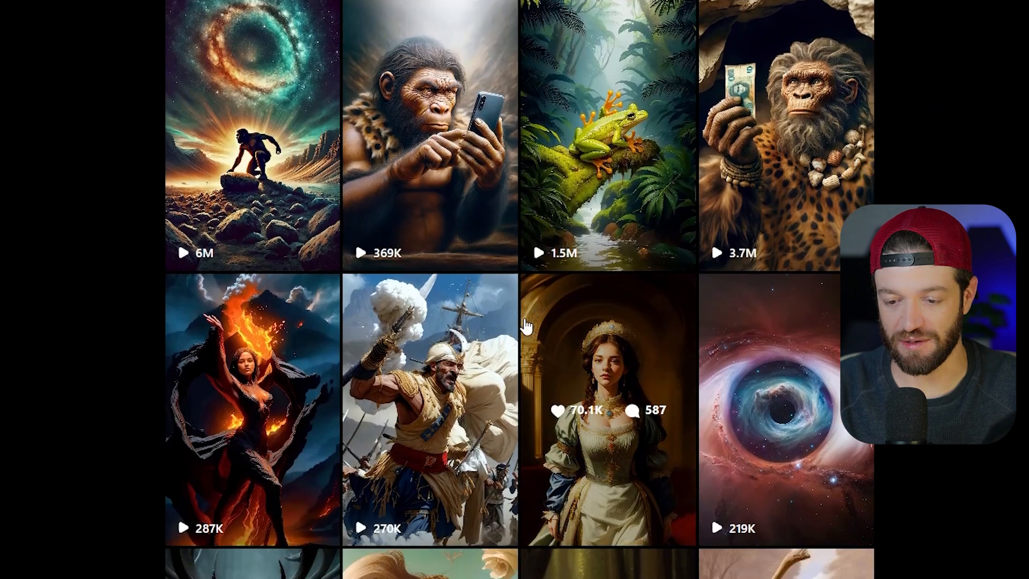
scroll(down, 3)
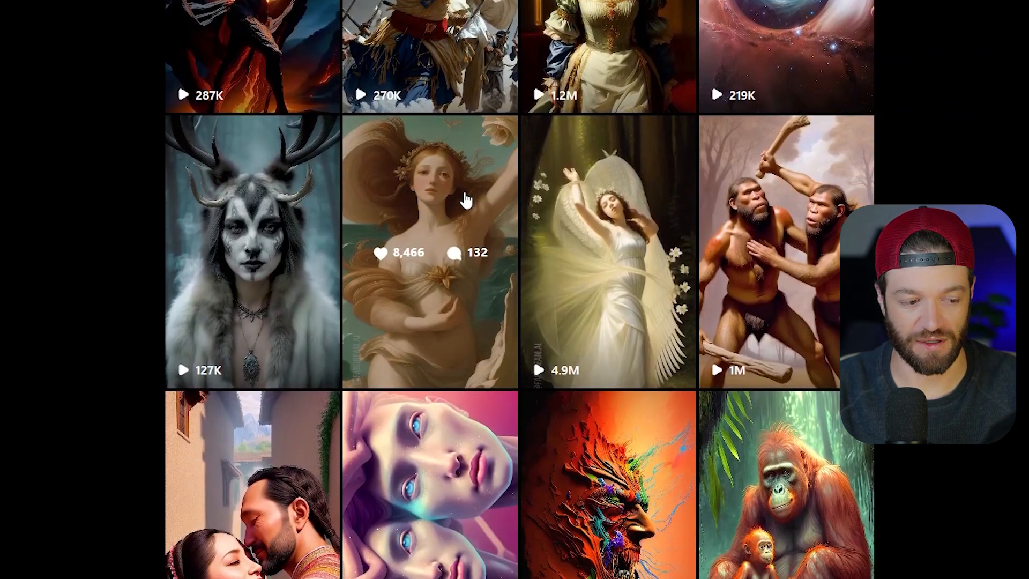
scroll(down, 3)
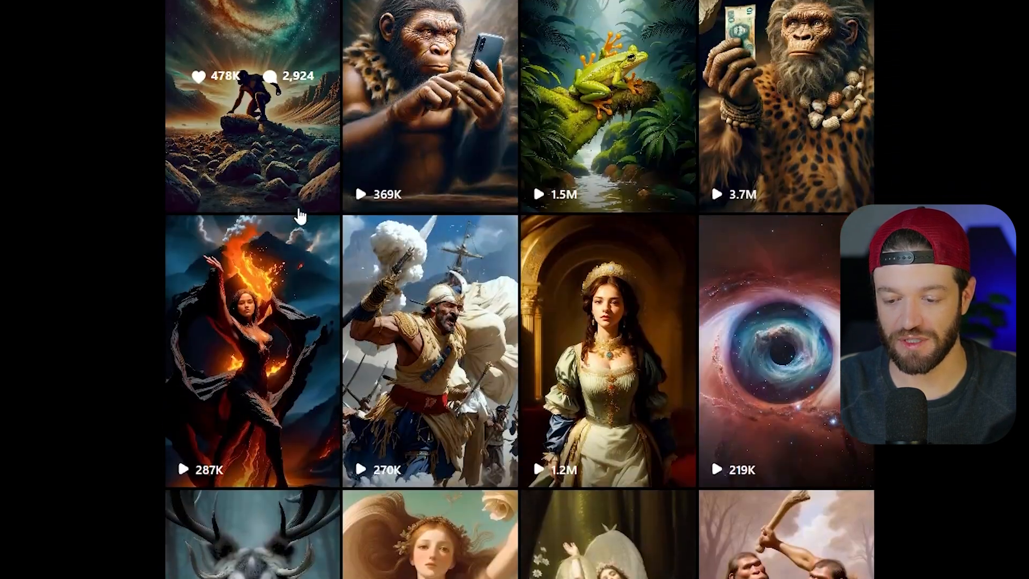
click(252, 105)
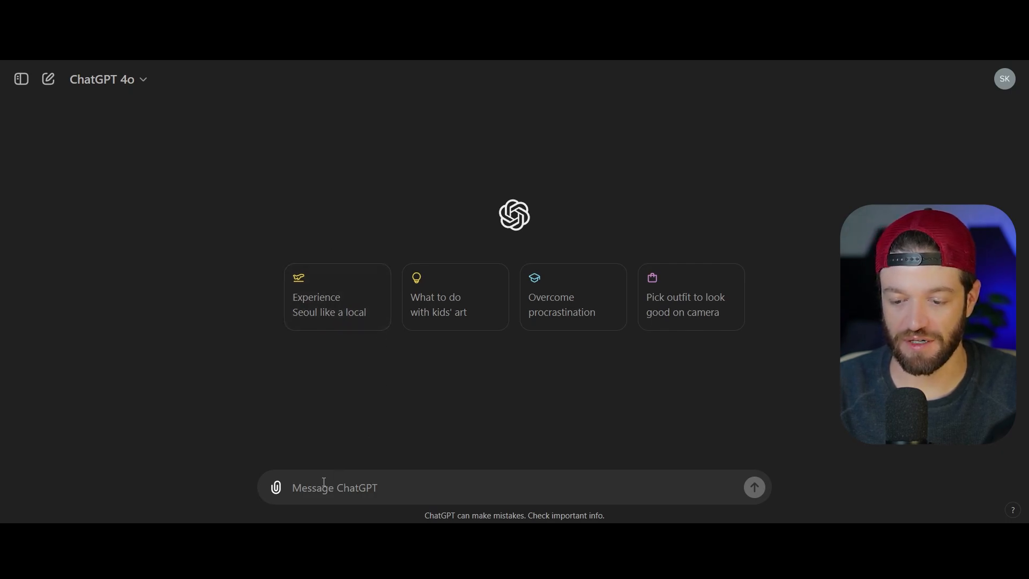
text(please list the 35 most influential periods of history & a person that representants that time period starting with the prehistoric nomads.)
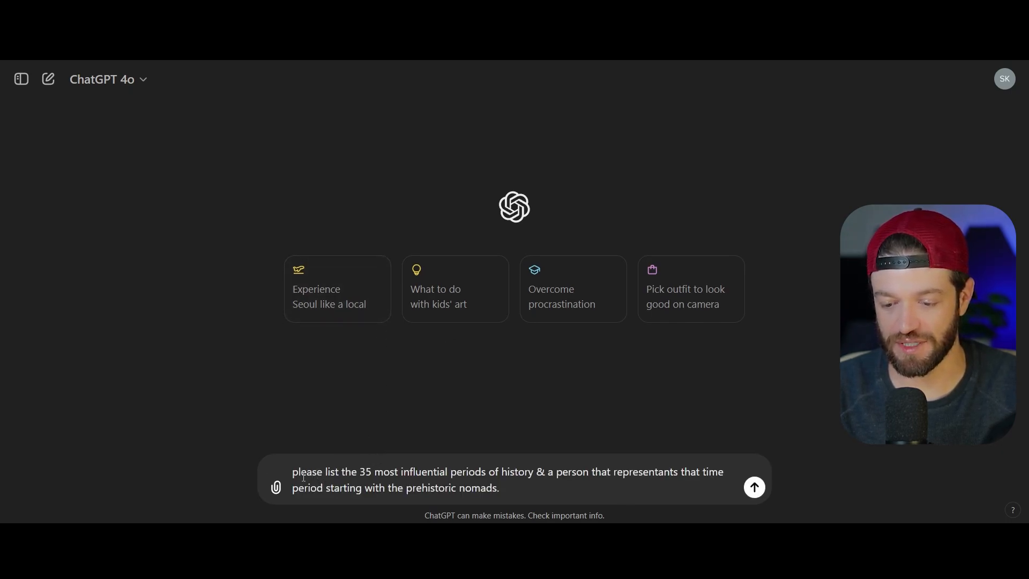
drag(293, 471, 463, 470)
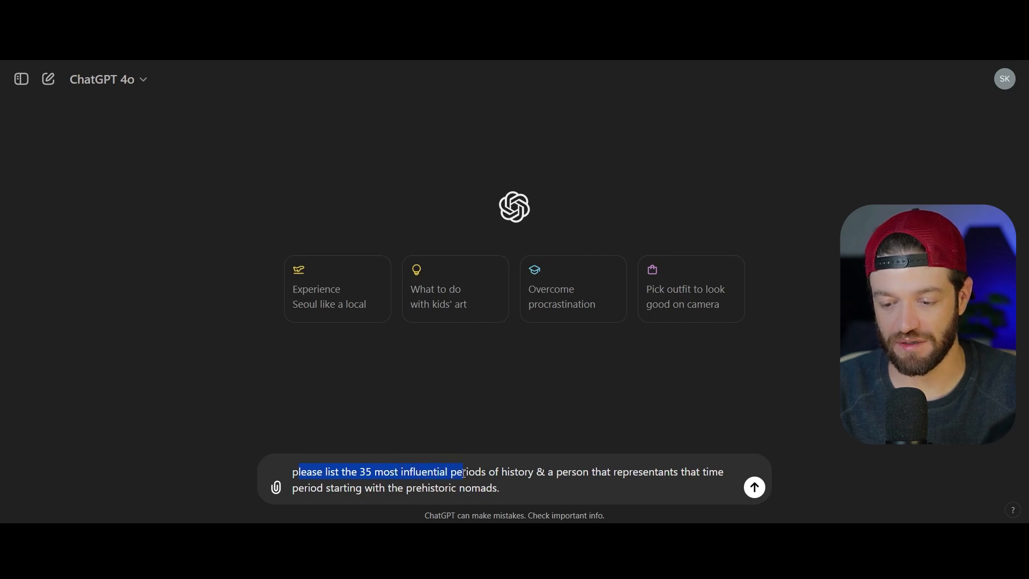
drag(462, 471, 544, 471)
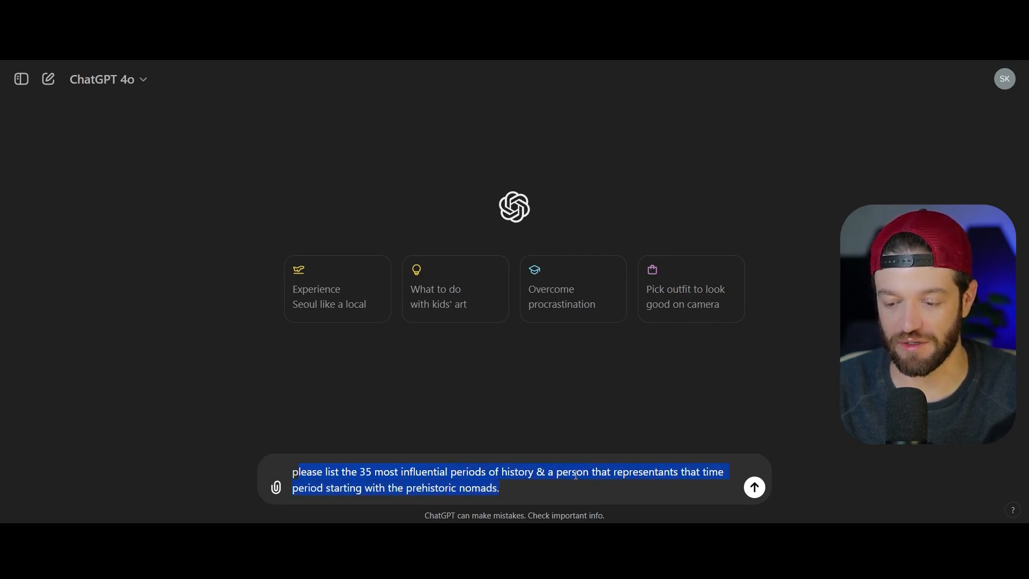
click(752, 487)
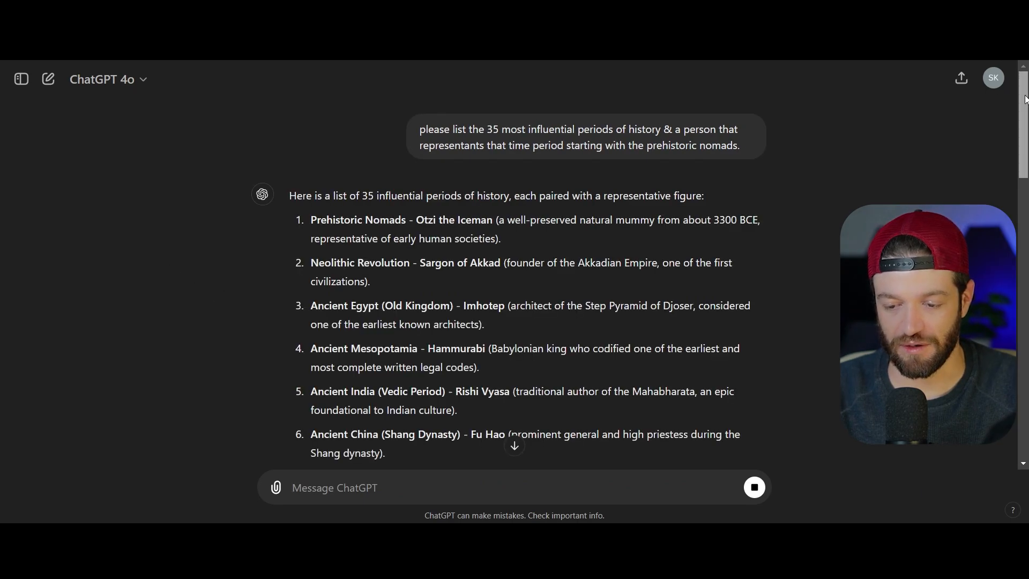
Scroll through the 35-period list down to the Information Age and Tim Berners-Lee.
scroll(down, 3)
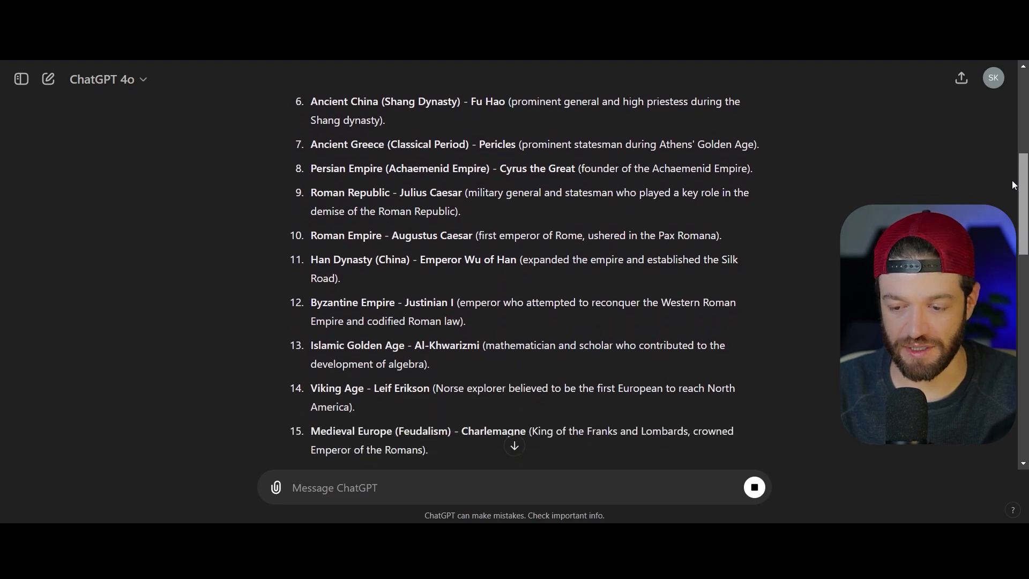
scroll(down, 3)
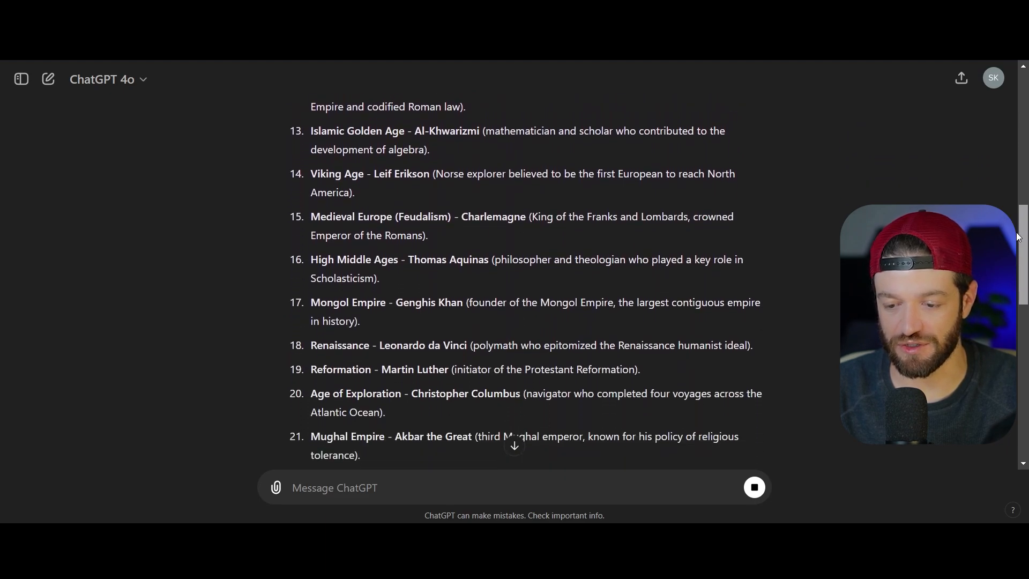
scroll(down, 3)
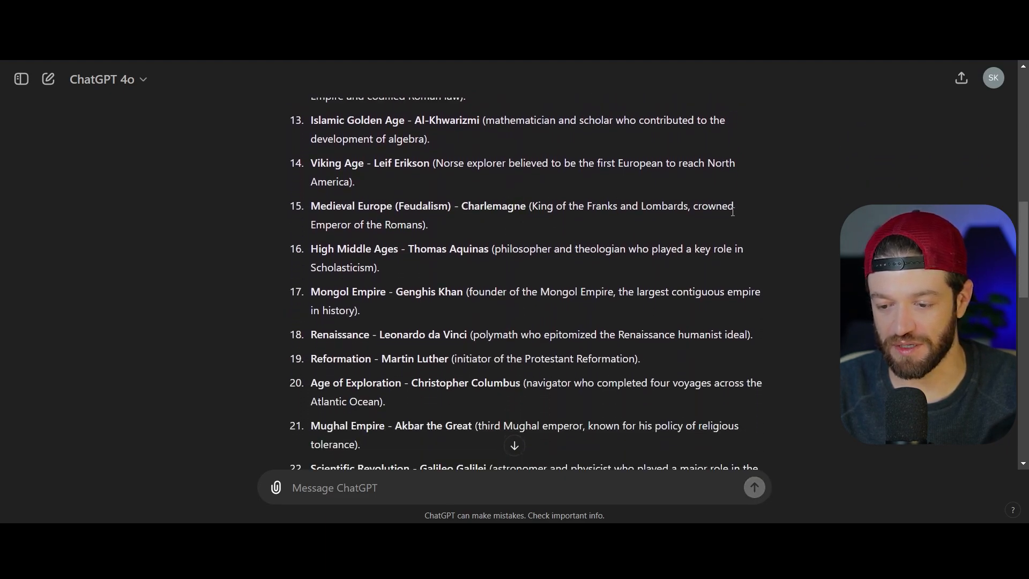
scroll(down, 3)
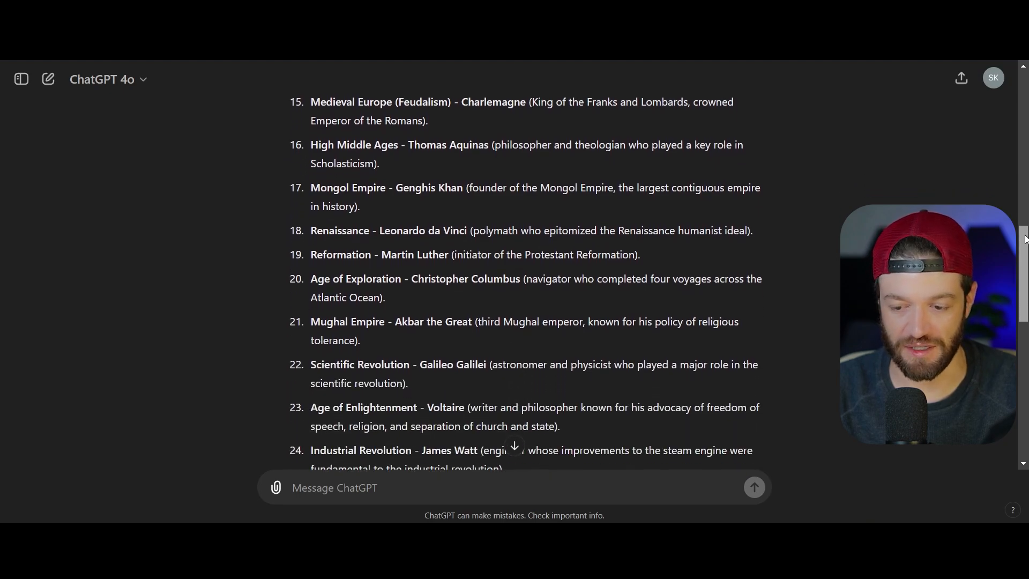
scroll(down, 3)
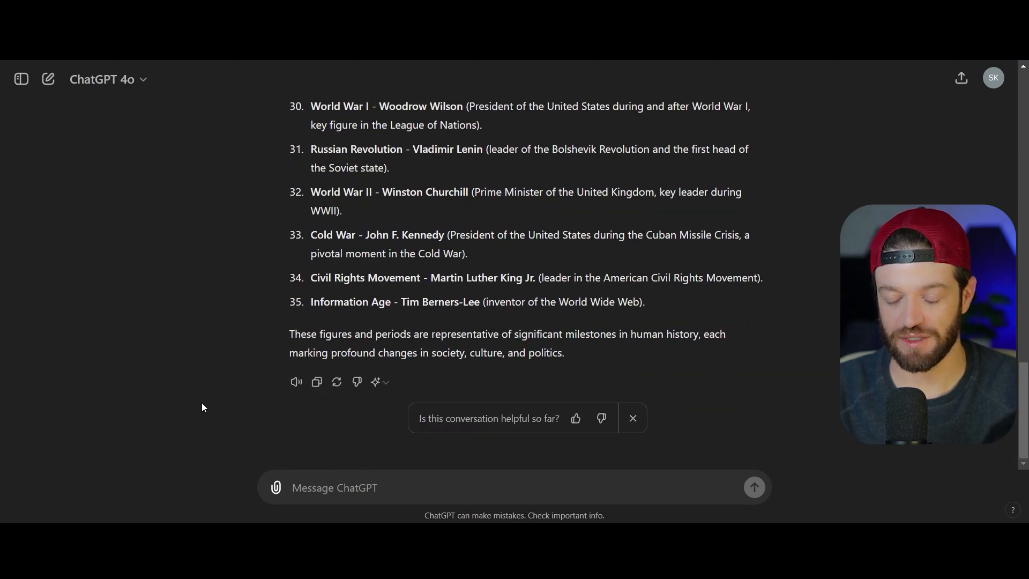
Send a 9:16 digital-realism image prompt depicting period #1 with classical-landscape influence.
text(create a 9:16 image that depicts #1 render the scene in a digital realism style with influences from classical landscape painting, with intricate details and a slightly idealized, ethereal quality.)
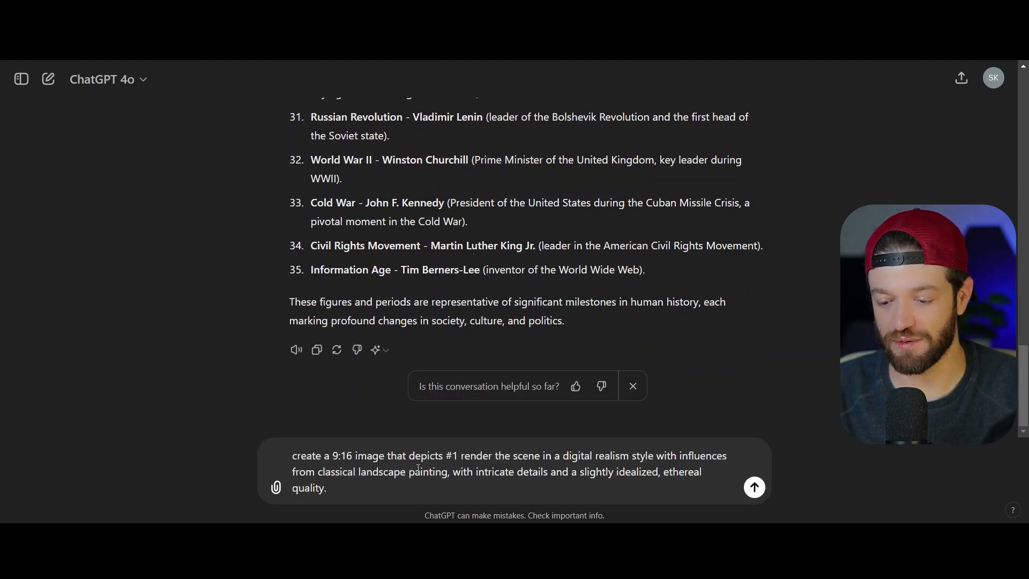
mouse_move(537, 444)
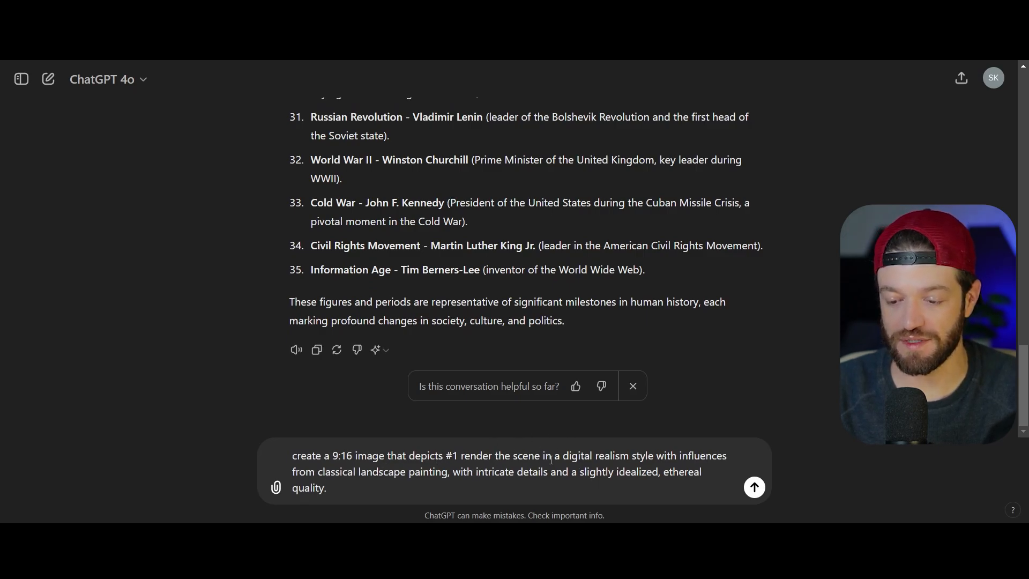
mouse_move(614, 437)
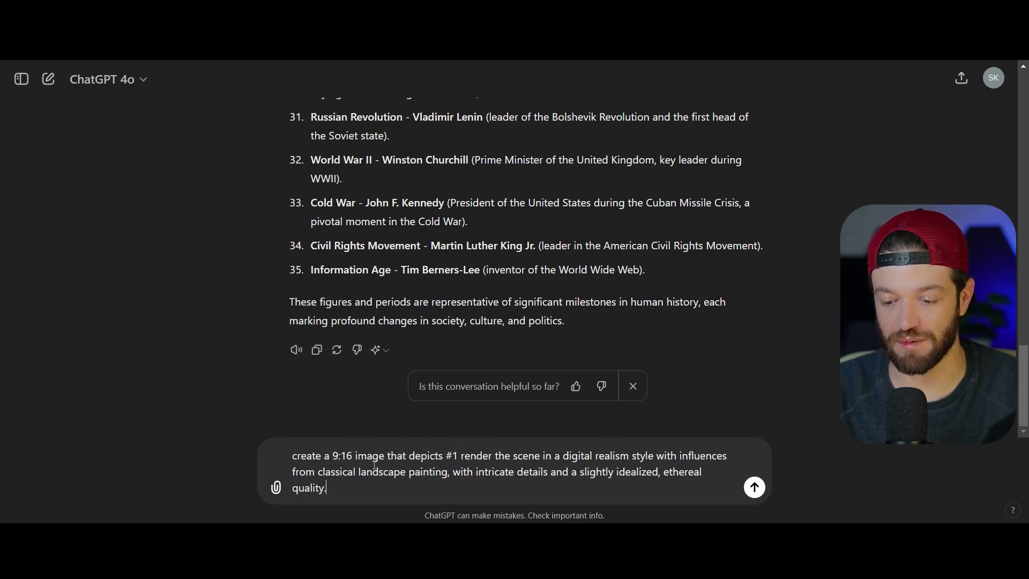
drag(388, 471, 477, 471)
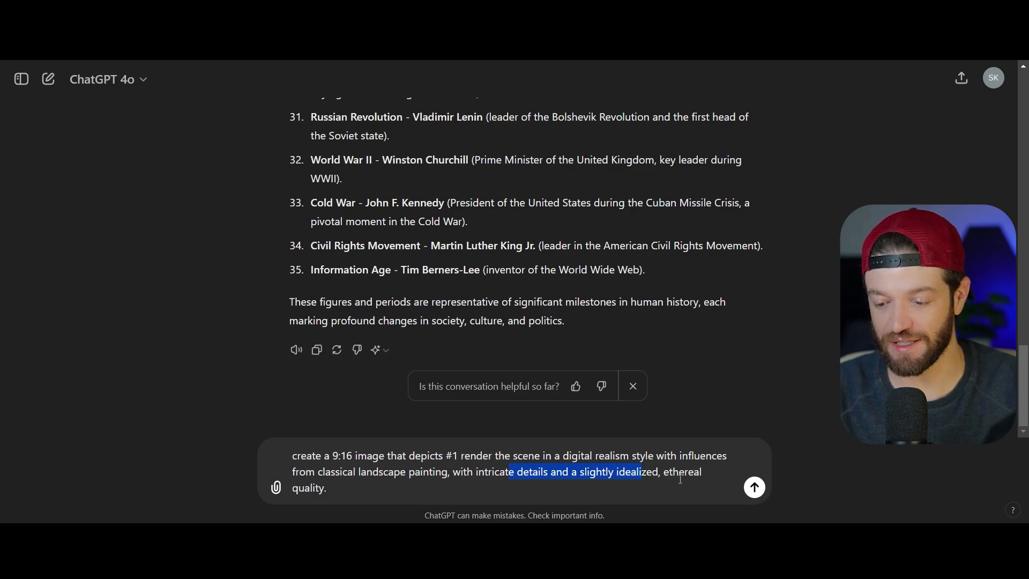
mouse_move(251, 316)
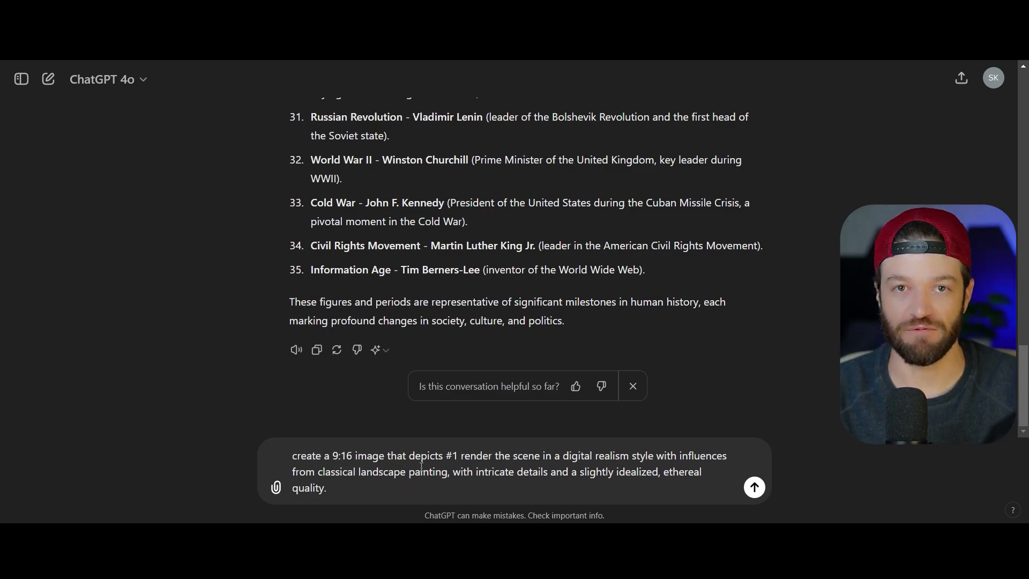
double_click(461, 455)
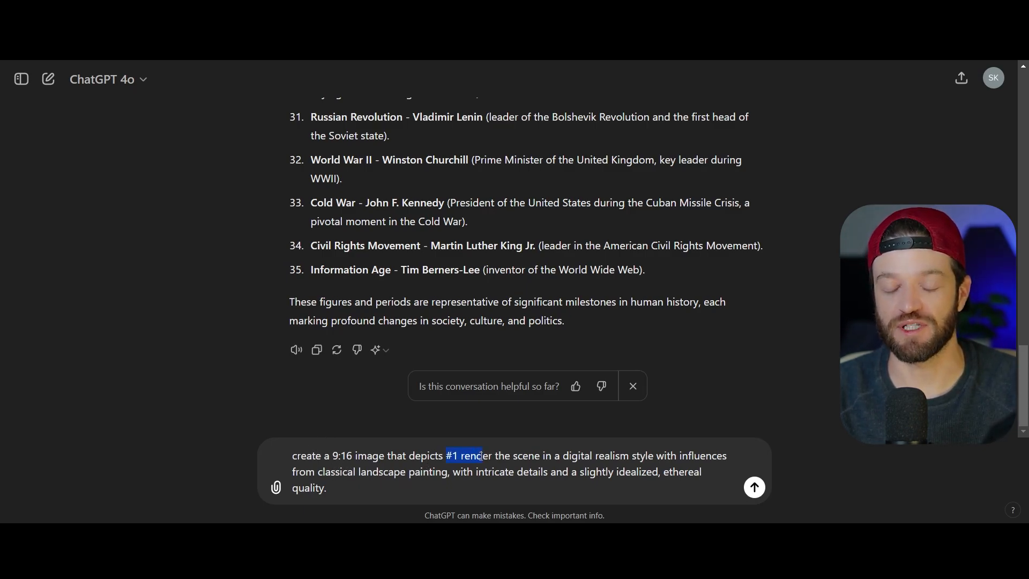
drag(447, 455, 619, 455)
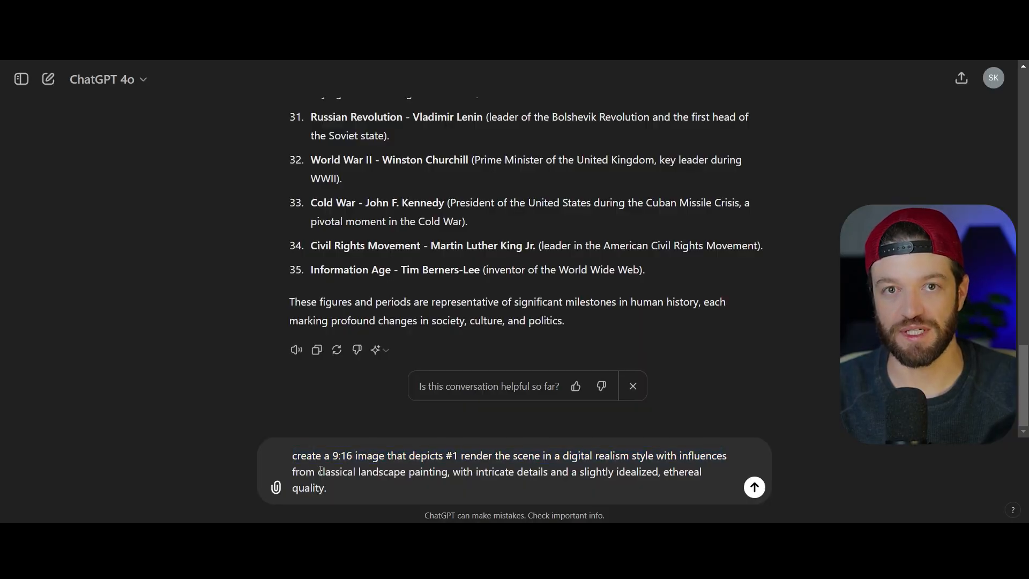
drag(294, 471, 473, 471)
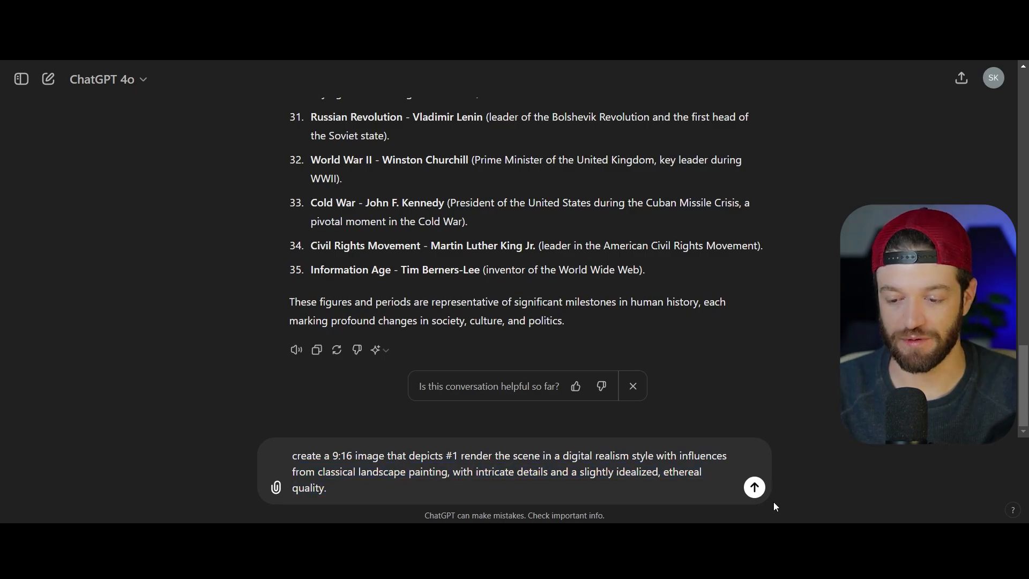
click(752, 487)
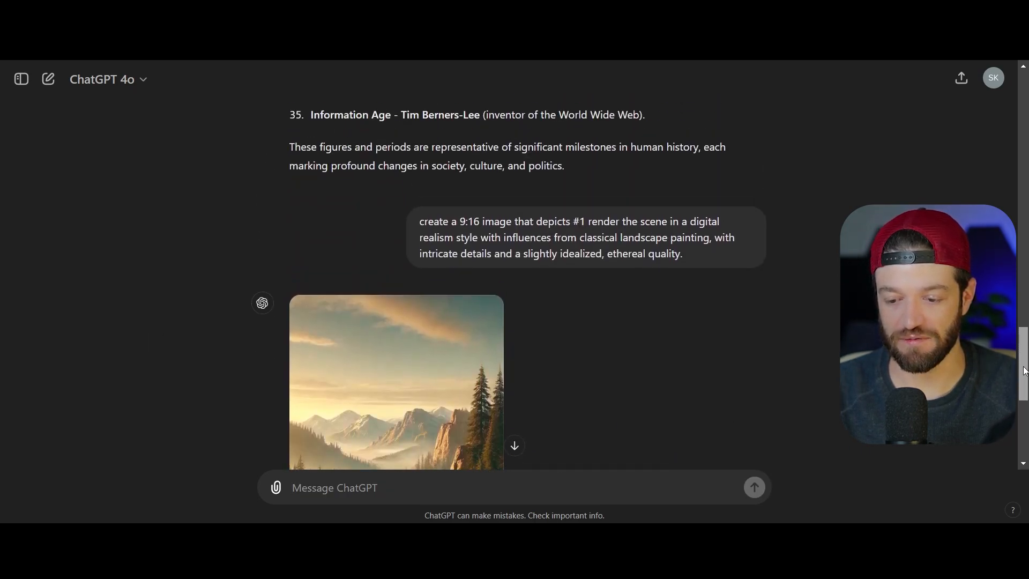
Review the 'depicts #1' prompt wording while the prehistoric nomads image generates.
double_click(552, 230)
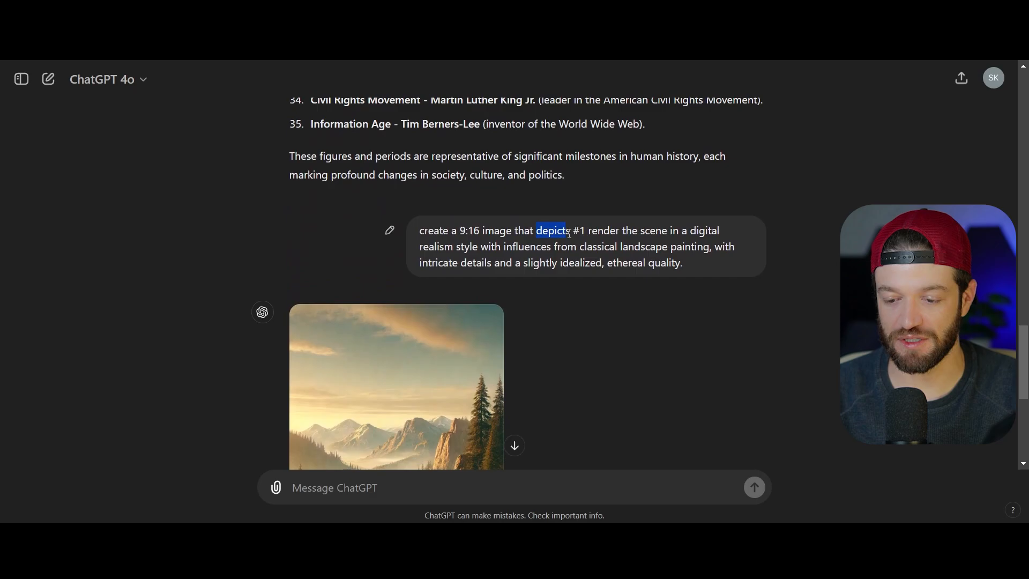
drag(551, 231, 584, 230)
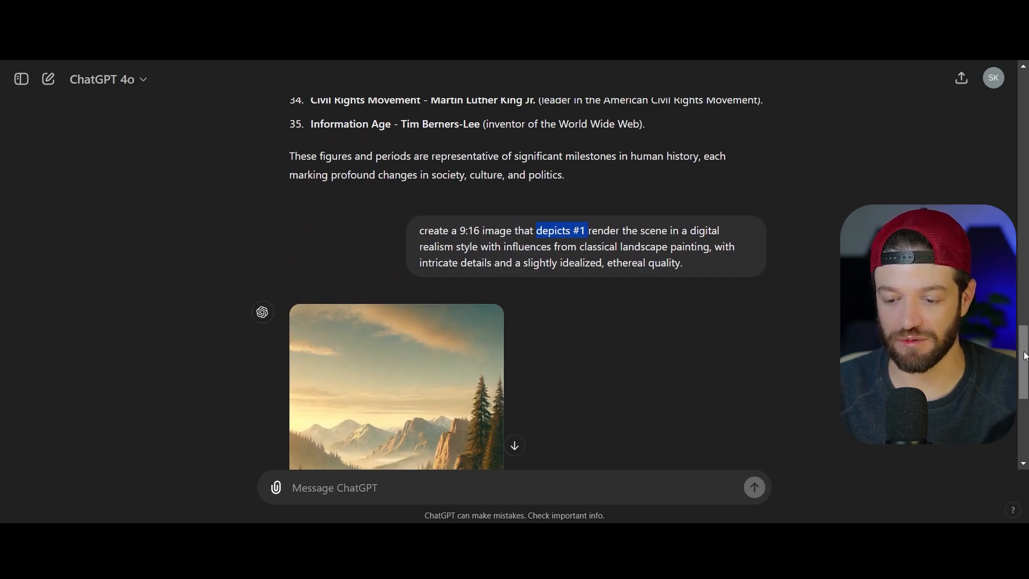
scroll(up, 3)
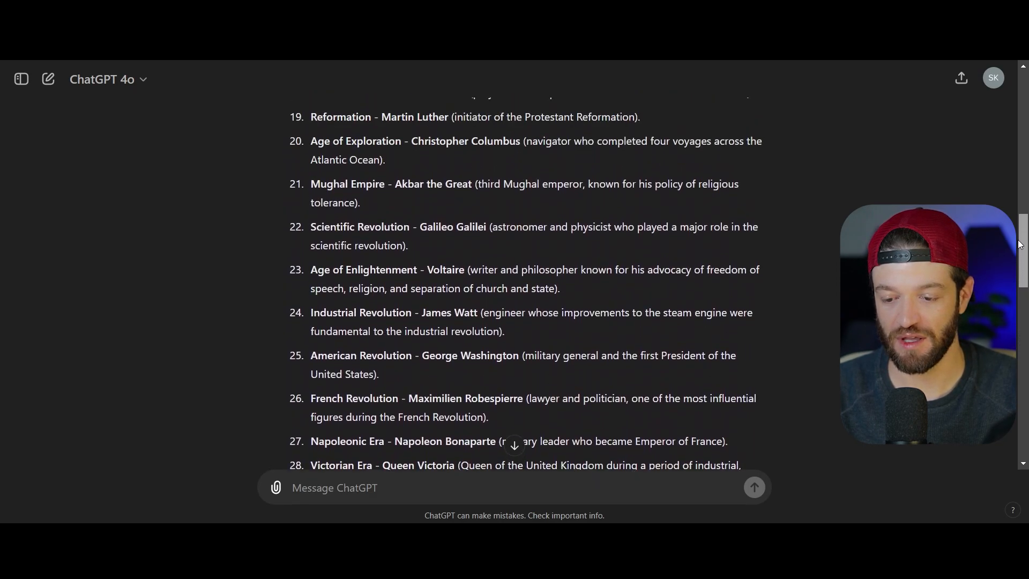
scroll(up, 3)
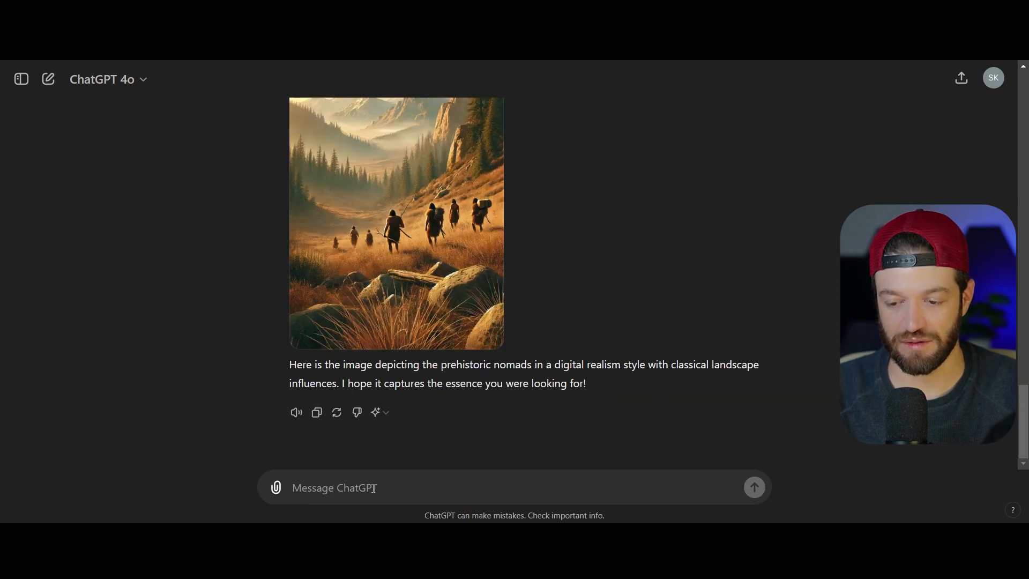
Ask ChatGPT to create the same style of image for list number 3.
text(do the same this)
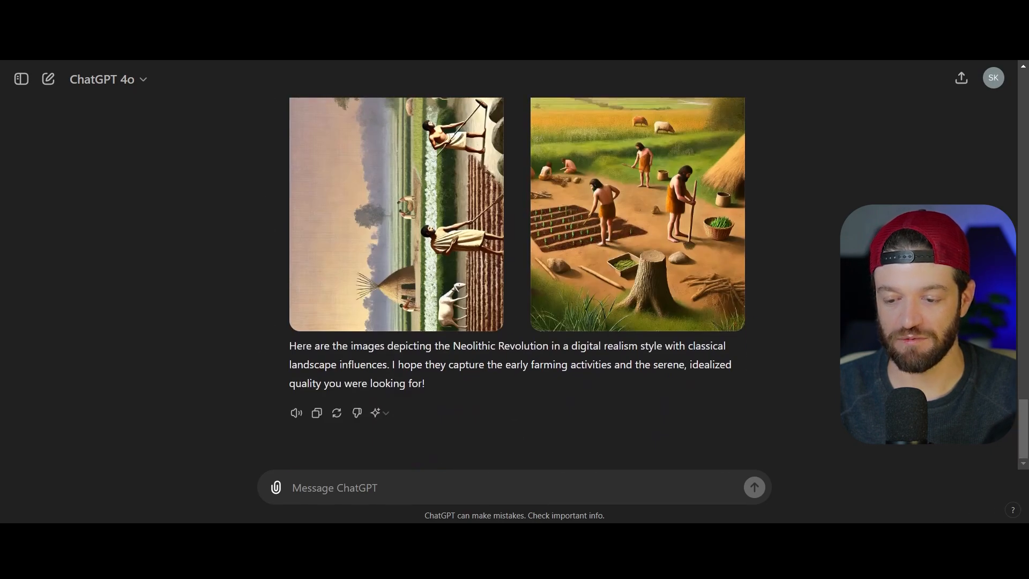
text(3)
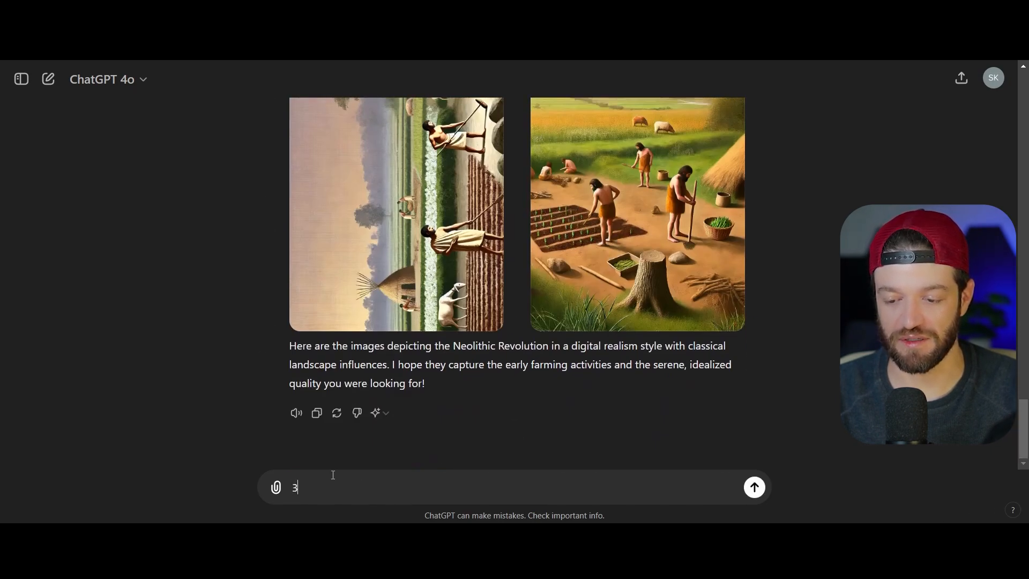
click(753, 487)
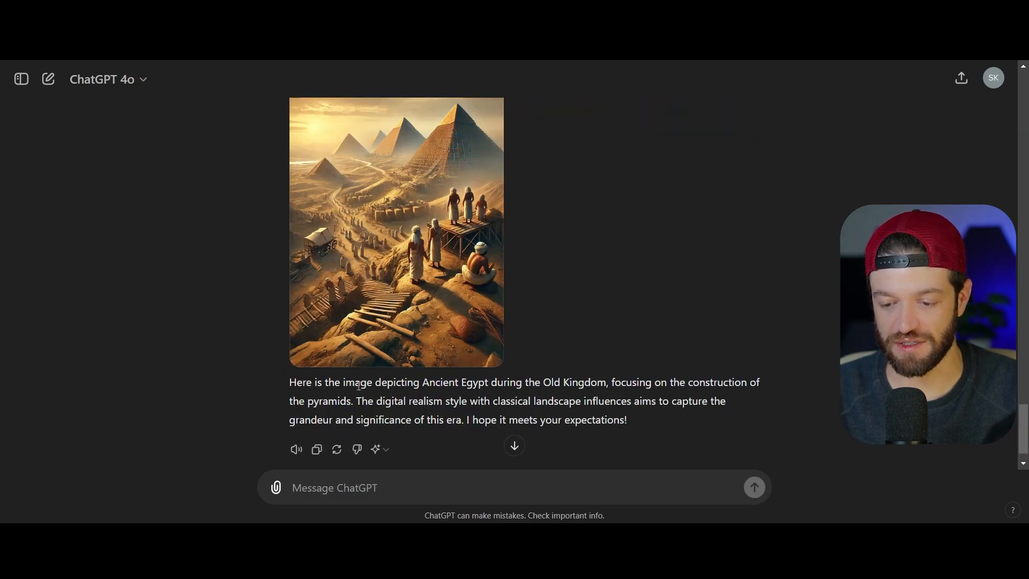
Check the Ancient Egypt (Old Kingdom) list entry, then return to the new images.
drag(360, 382, 523, 382)
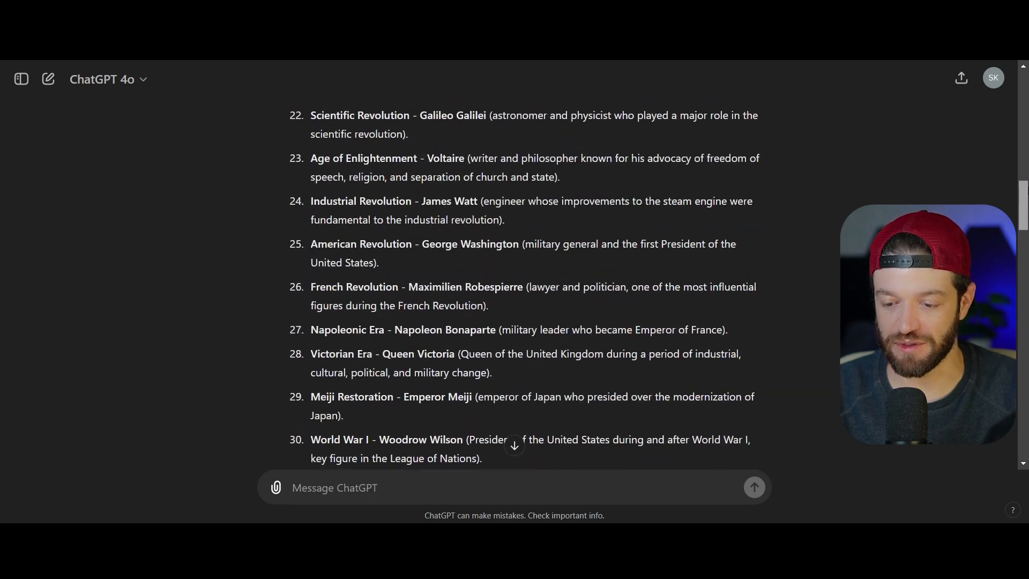
scroll(up, 3)
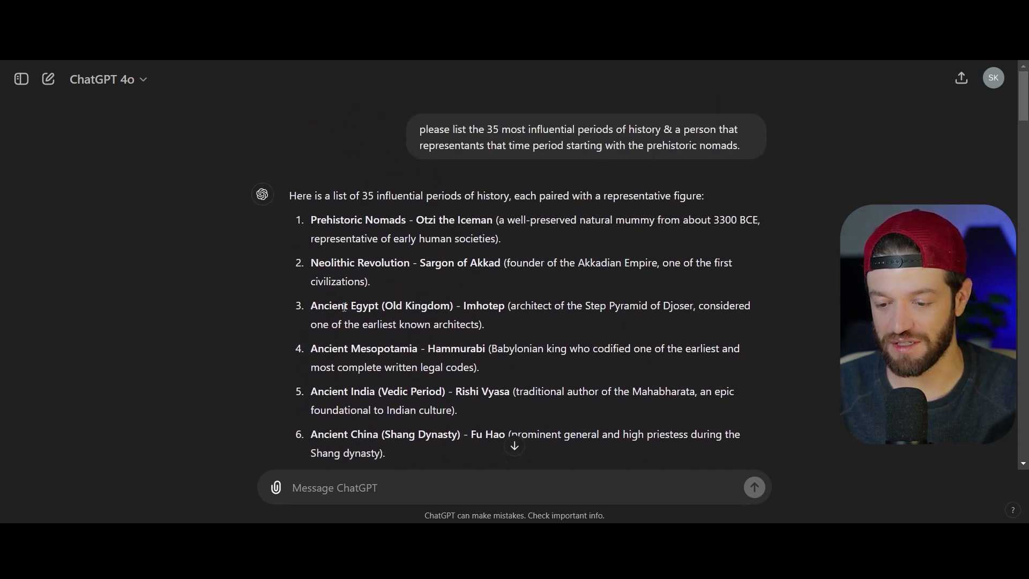
drag(339, 305, 559, 305)
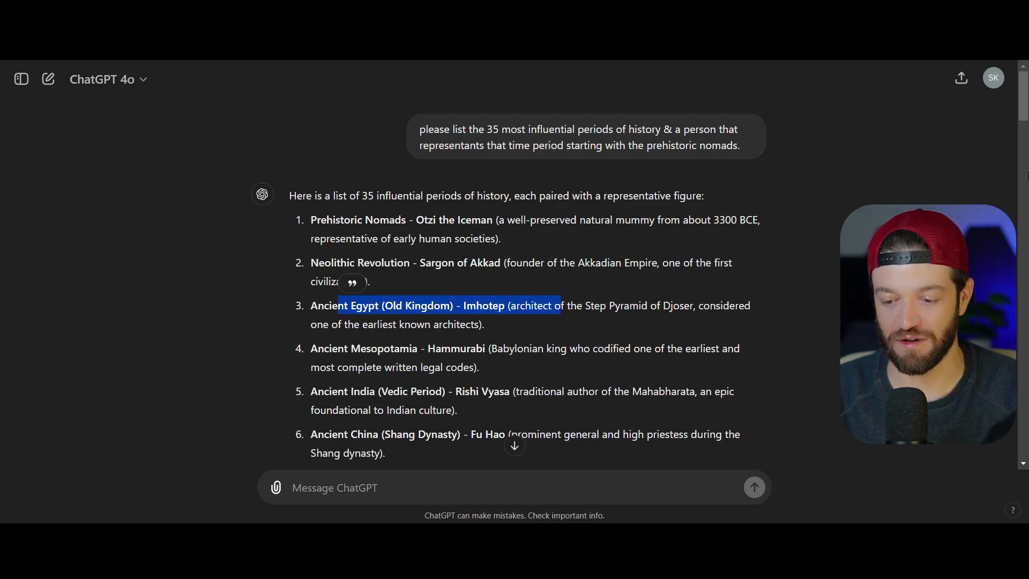
scroll(down, 3)
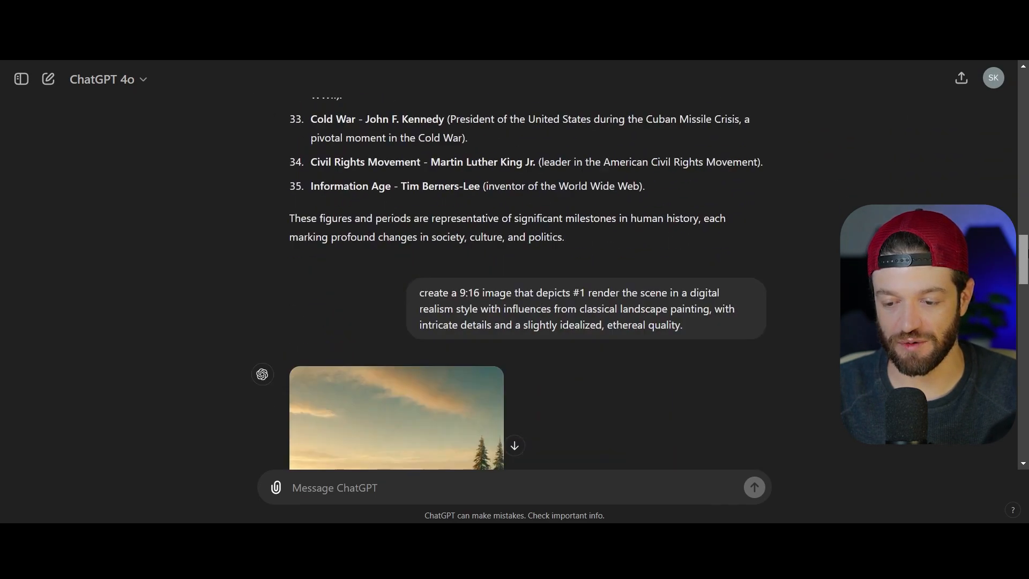
scroll(down, 3)
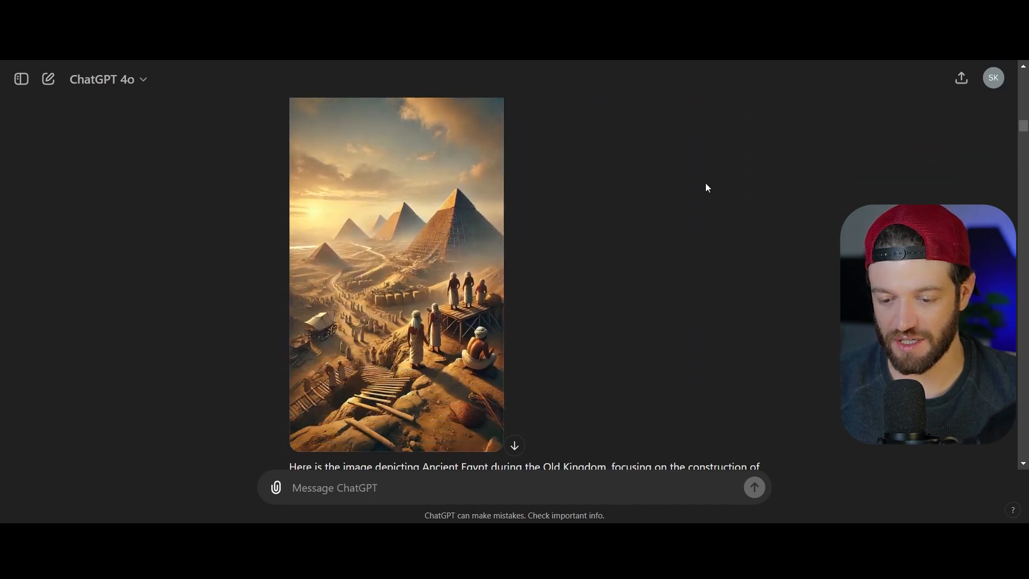
Scroll through the new Mesopotamian city and Shang Dynasty Fu Hao images.
scroll(down, 3)
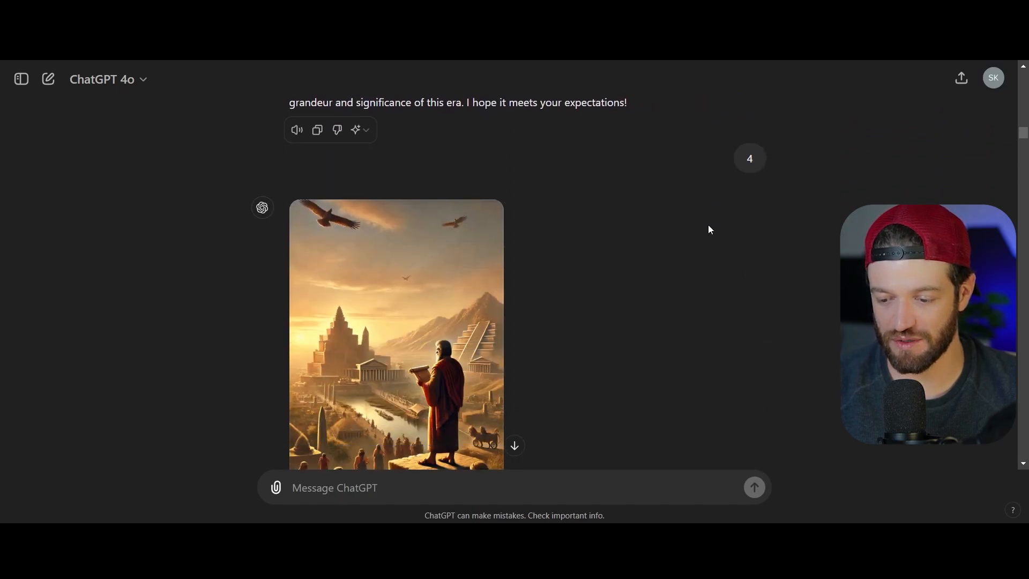
scroll(down, 3)
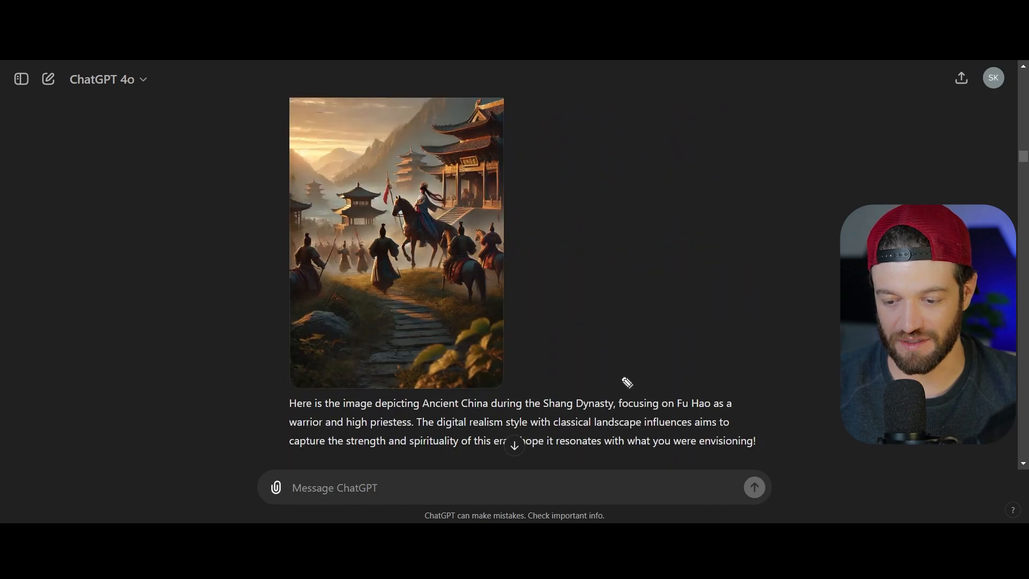
mouse_move(507, 310)
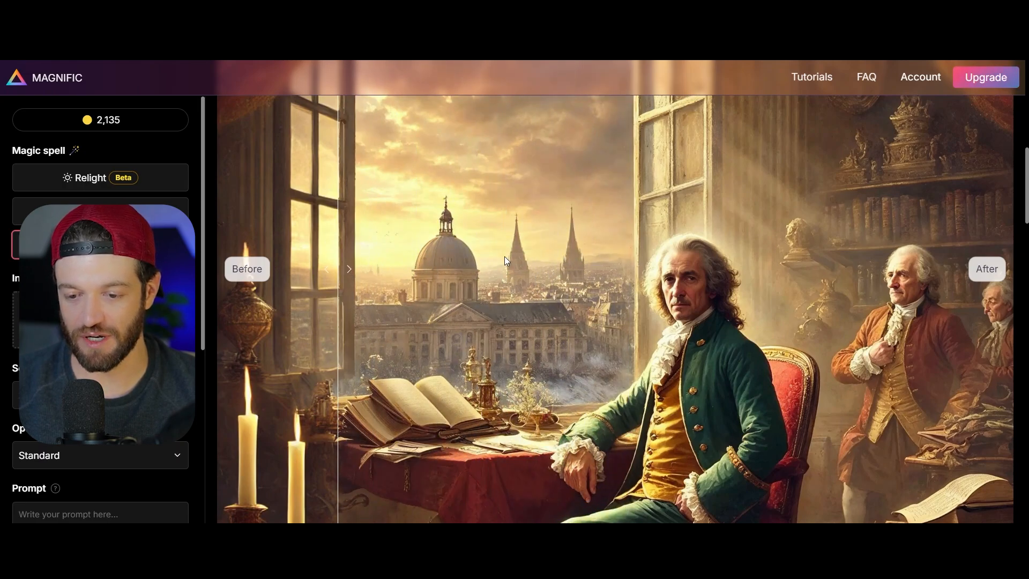
mouse_move(556, 280)
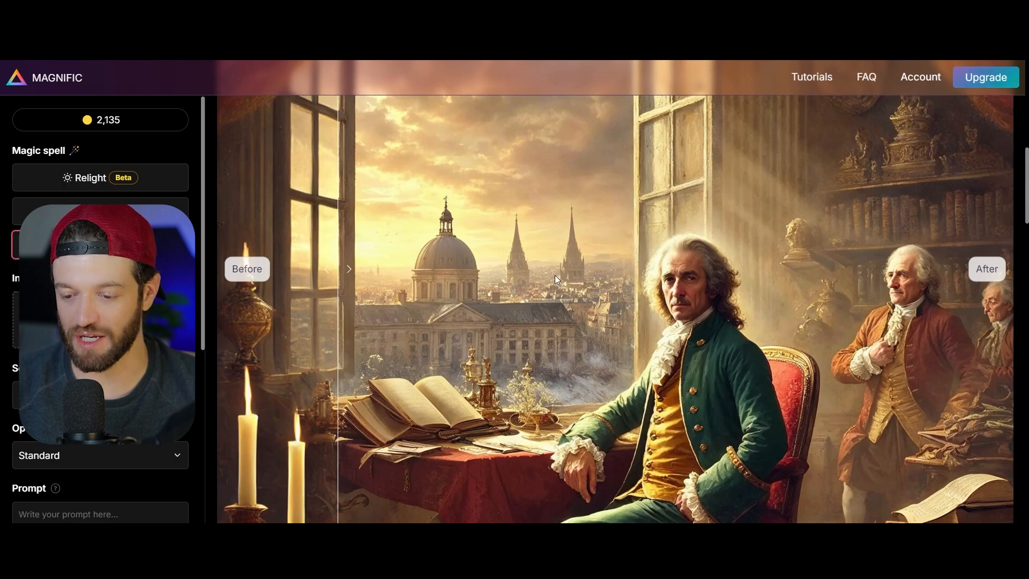
mouse_move(590, 243)
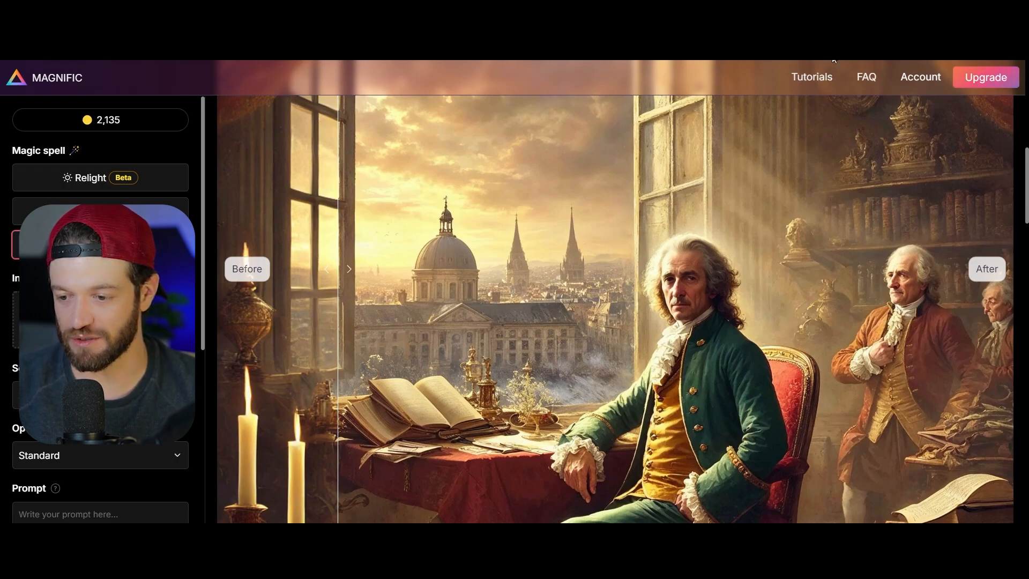
mouse_move(680, 110)
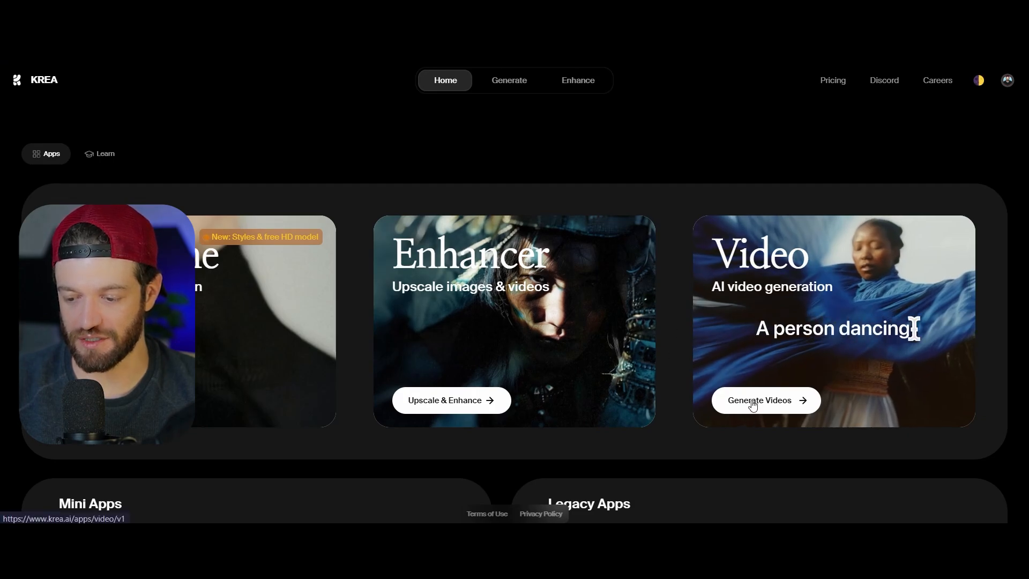
Open Krea's video generator with a 10-second clip and the nomads image as first keyframe.
click(760, 400)
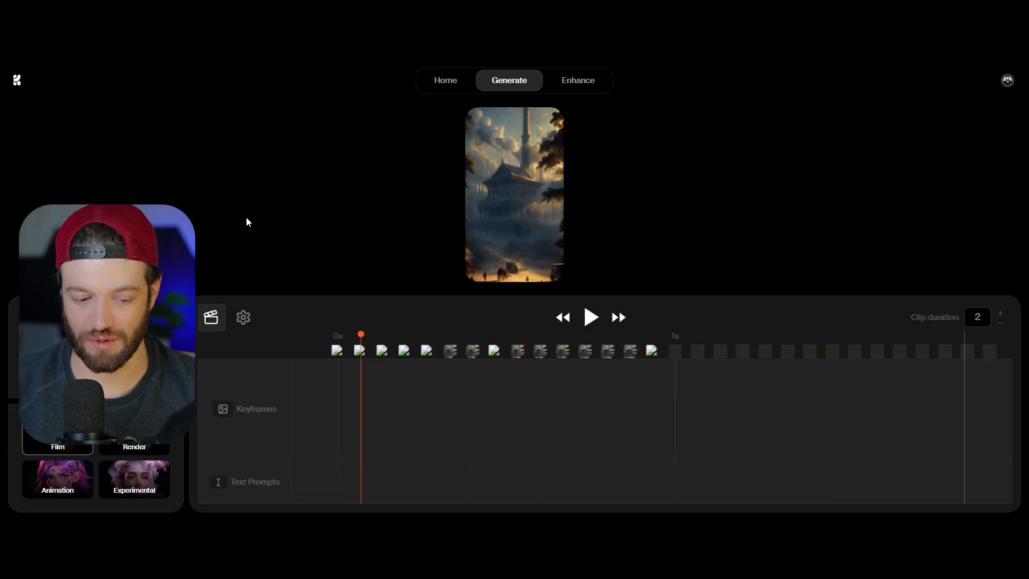
mouse_move(560, 382)
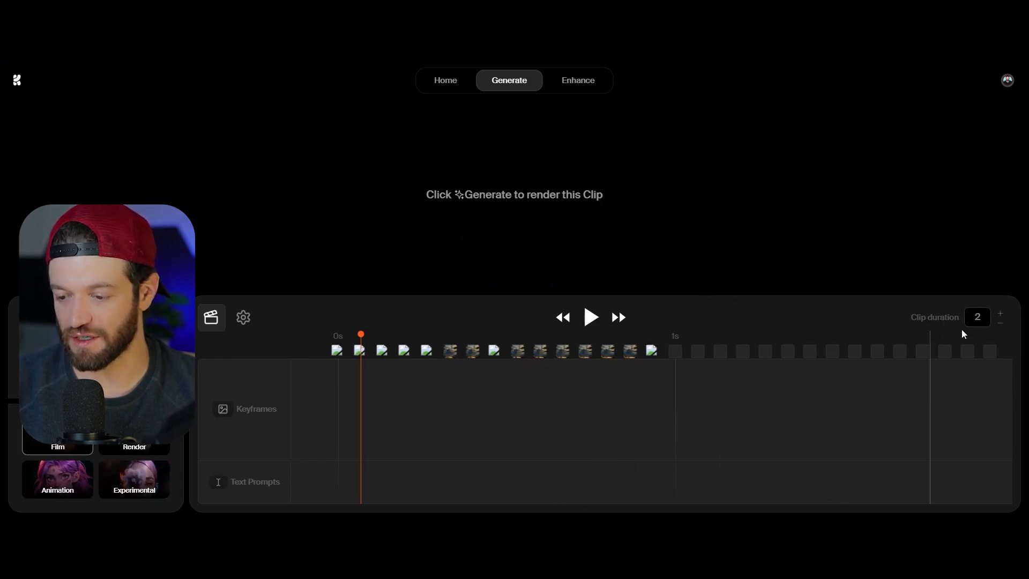
click(1000, 315)
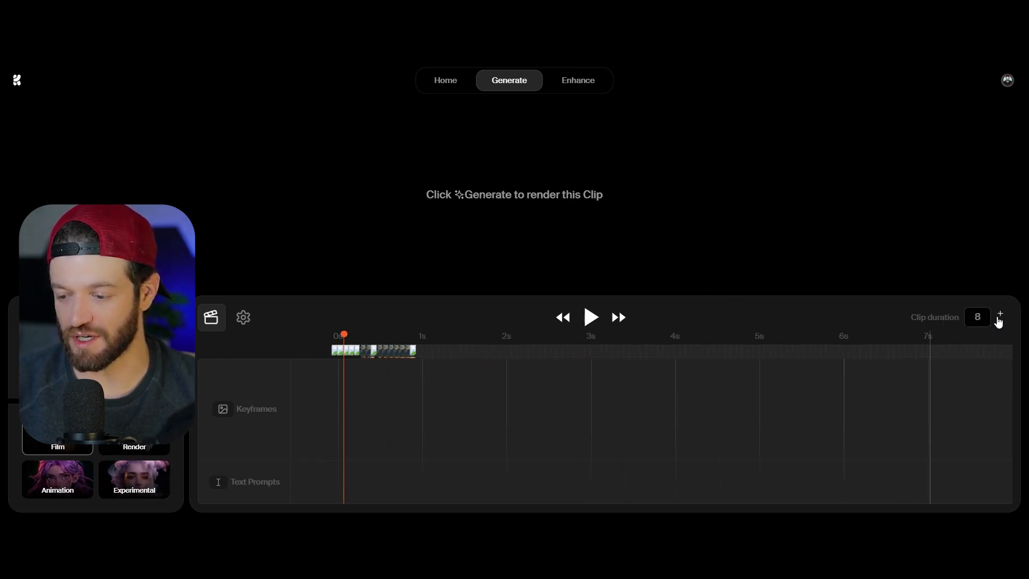
click(999, 313)
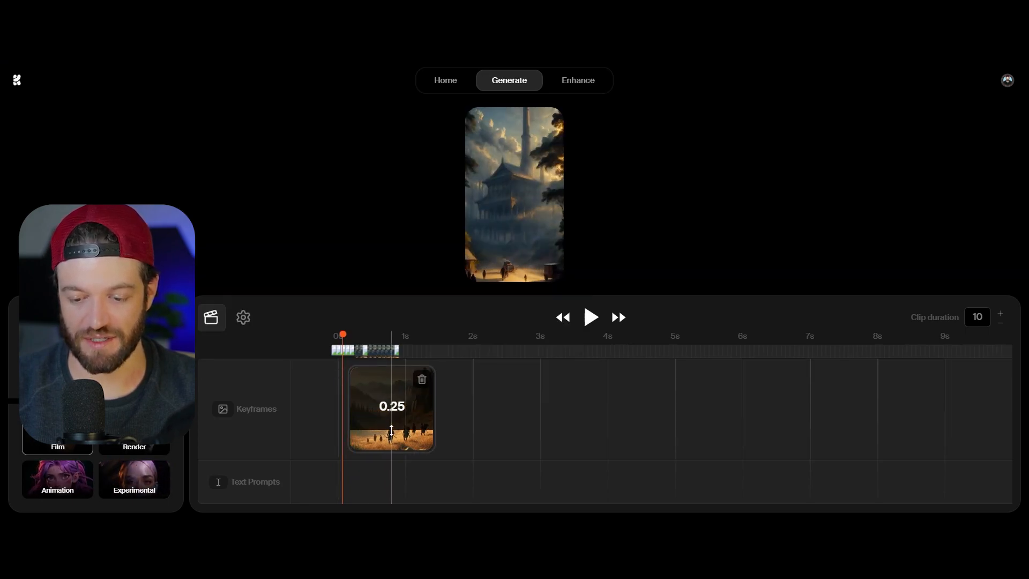
drag(391, 430, 387, 394)
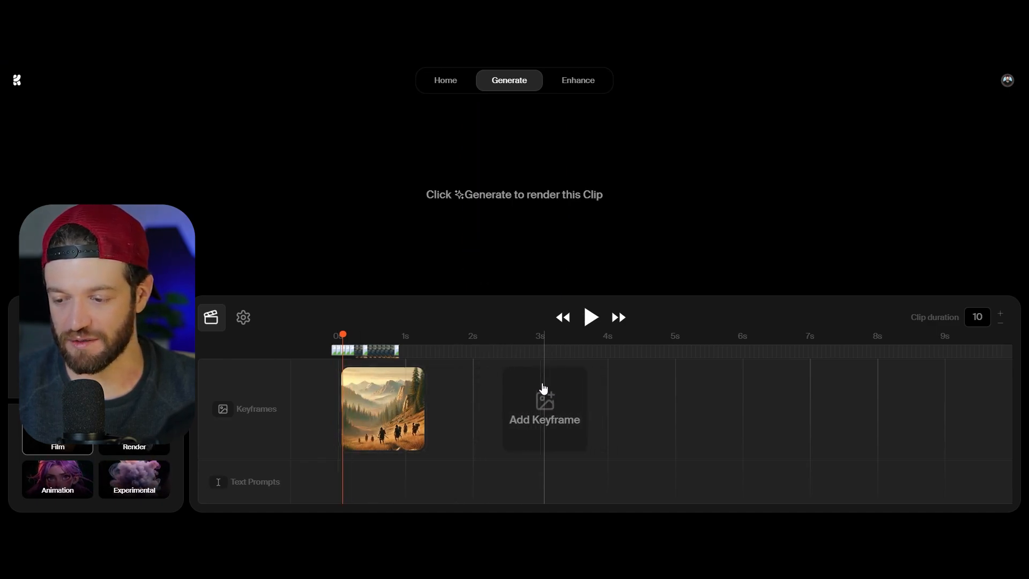
Add history images as keyframes, from the farming scene through the coastal warrior scene.
click(543, 407)
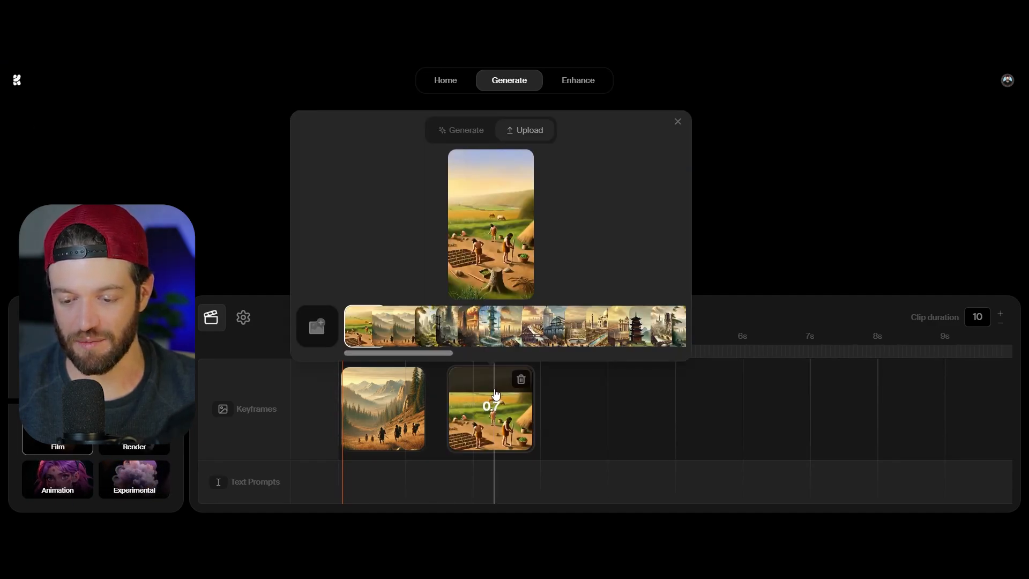
click(676, 122)
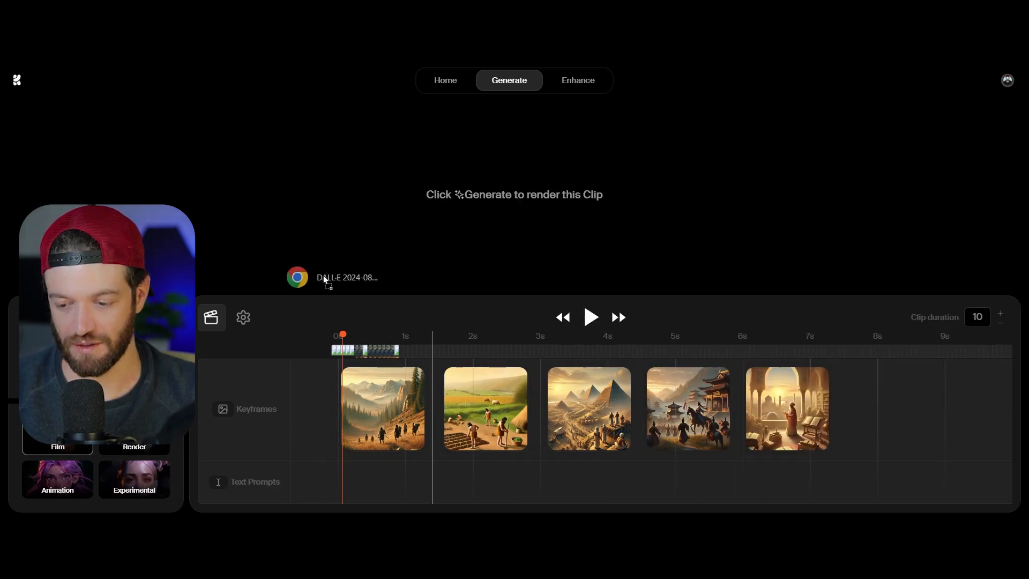
mouse_move(889, 409)
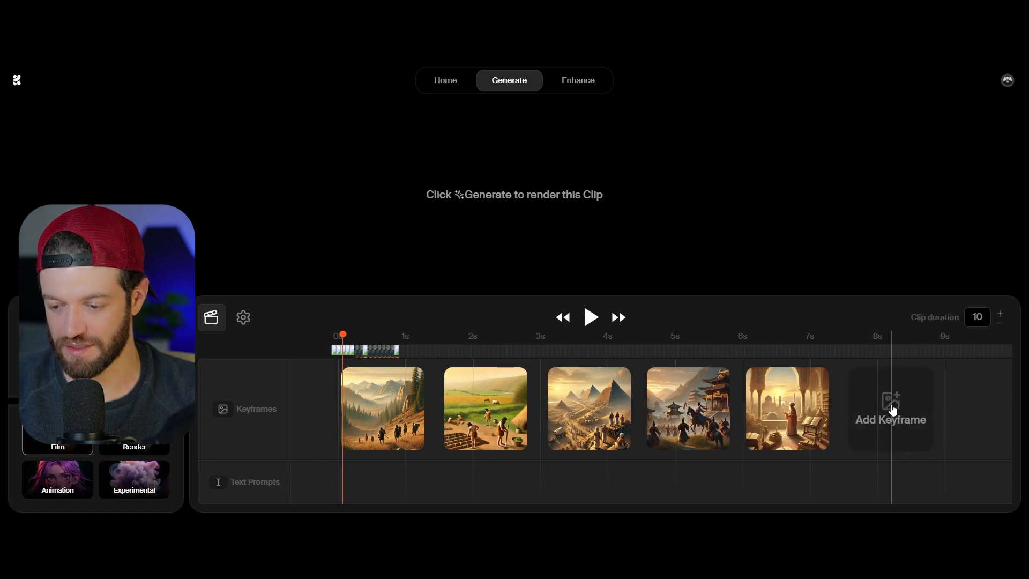
click(889, 406)
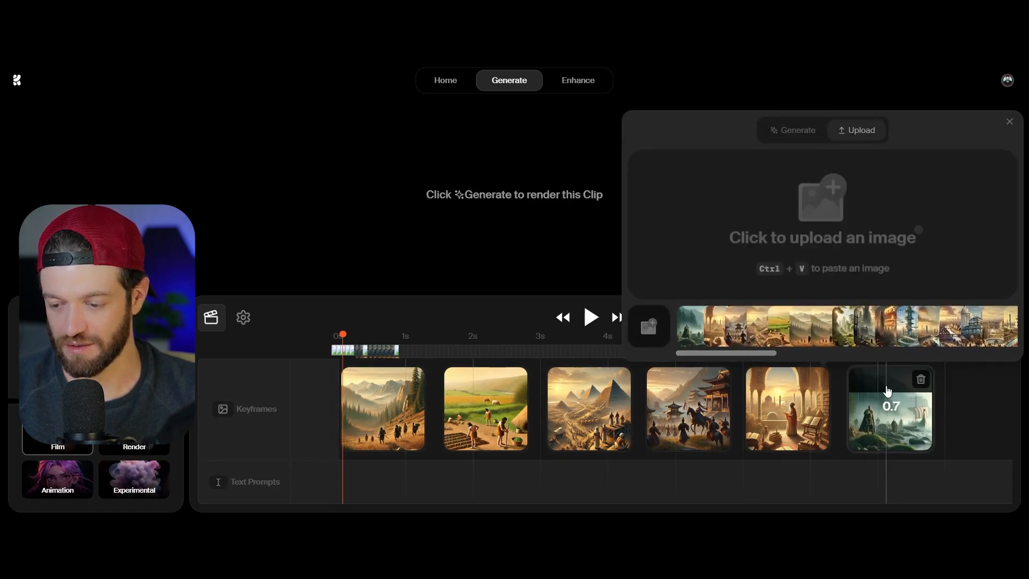
click(1009, 121)
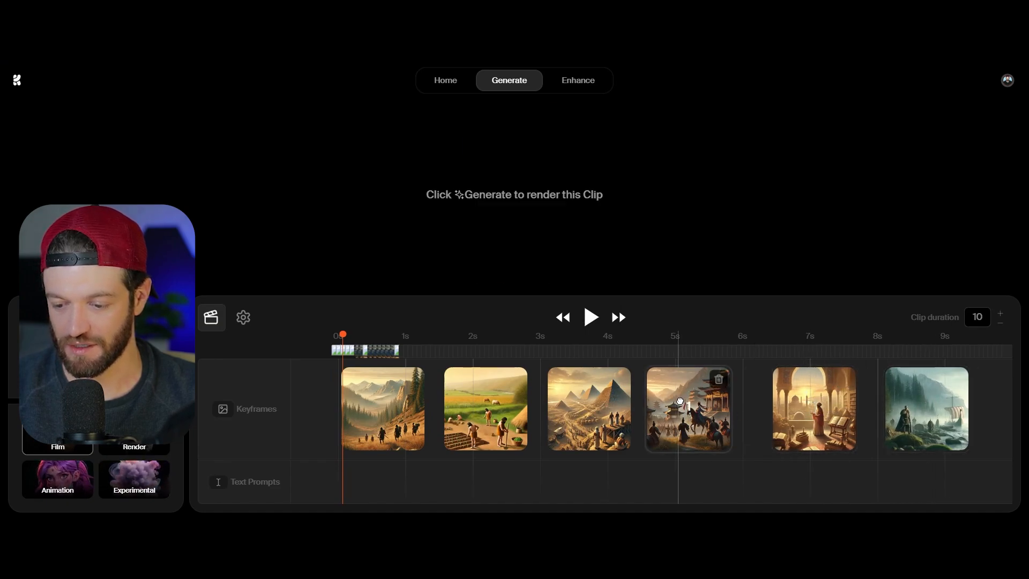
click(718, 379)
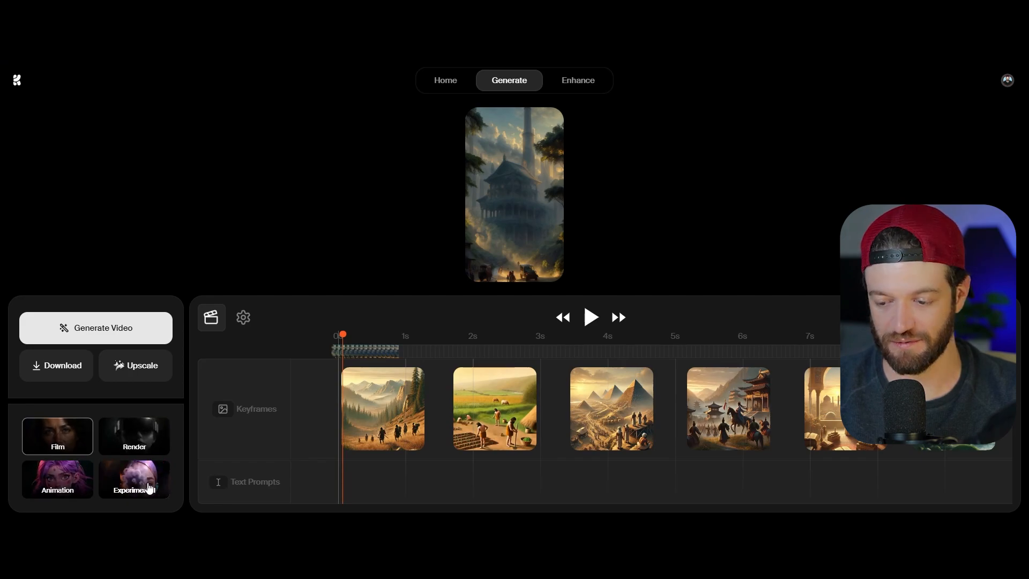
mouse_move(111, 383)
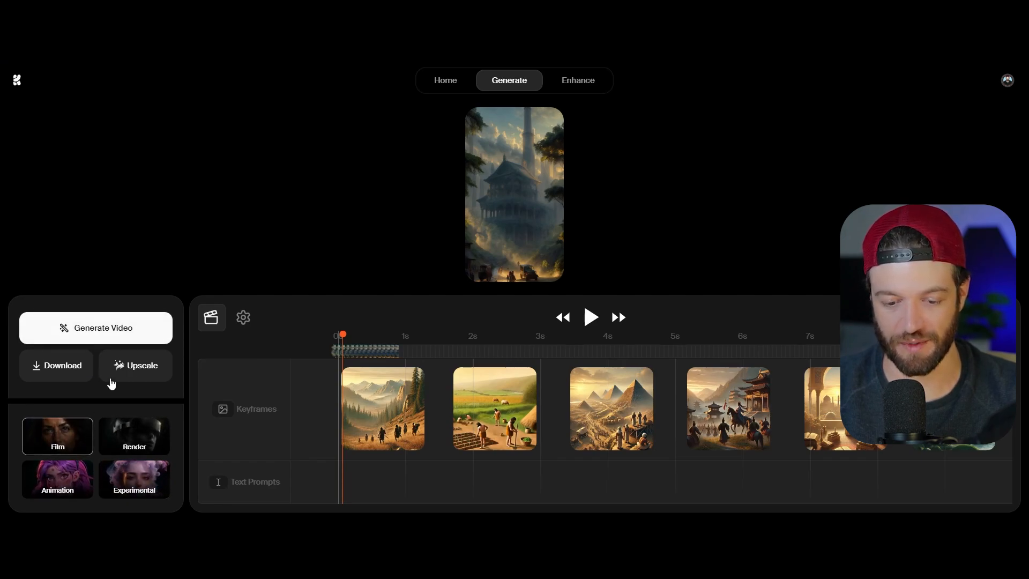
Play the generated 10-second history morph video, then load it for upscaling.
click(590, 317)
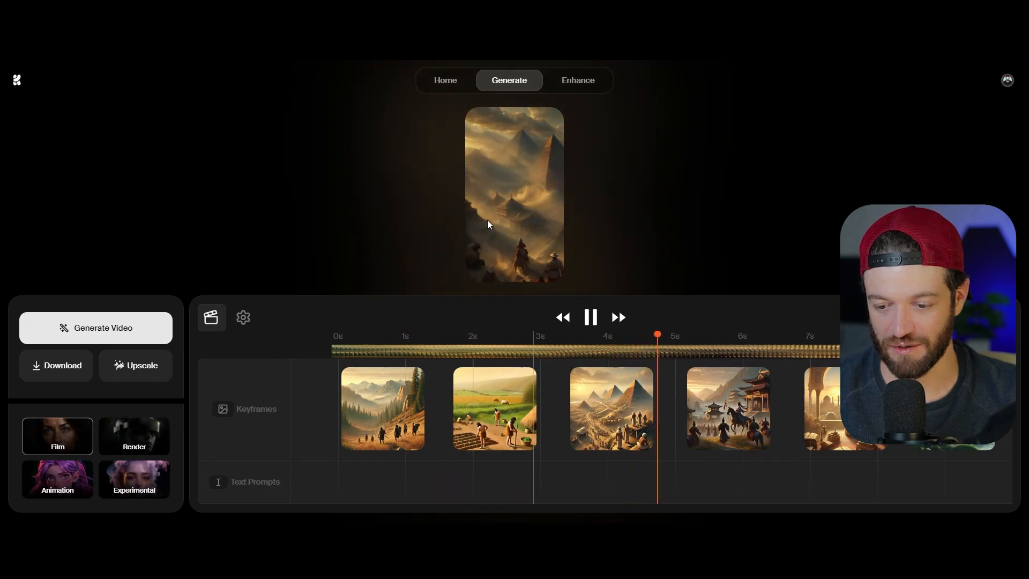
click(410, 350)
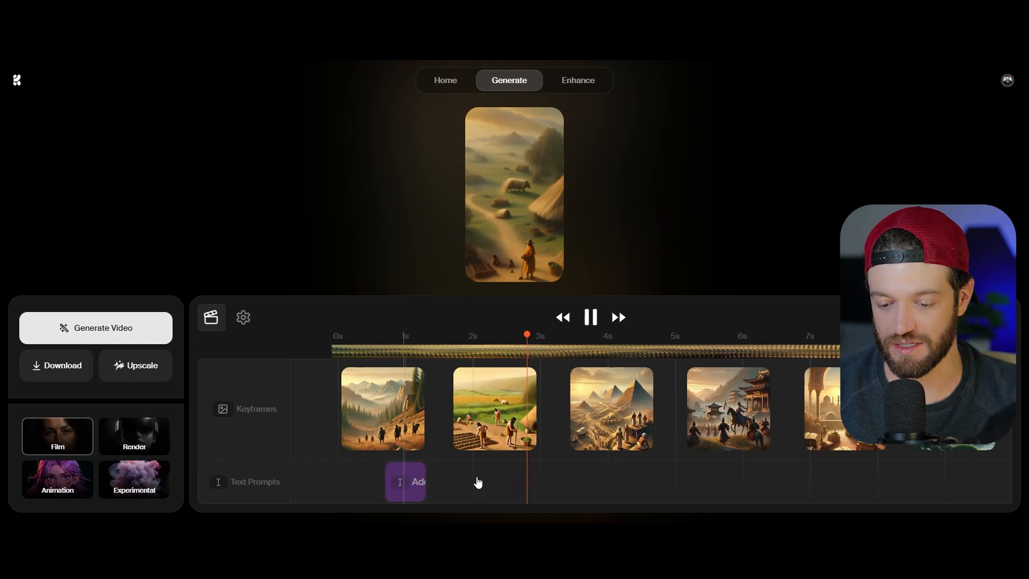
click(481, 481)
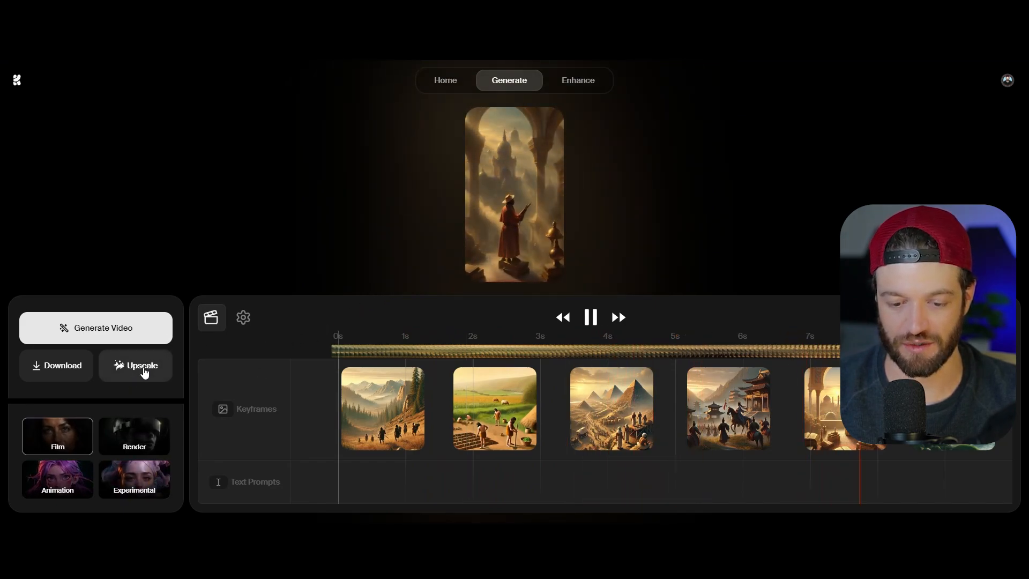
click(135, 365)
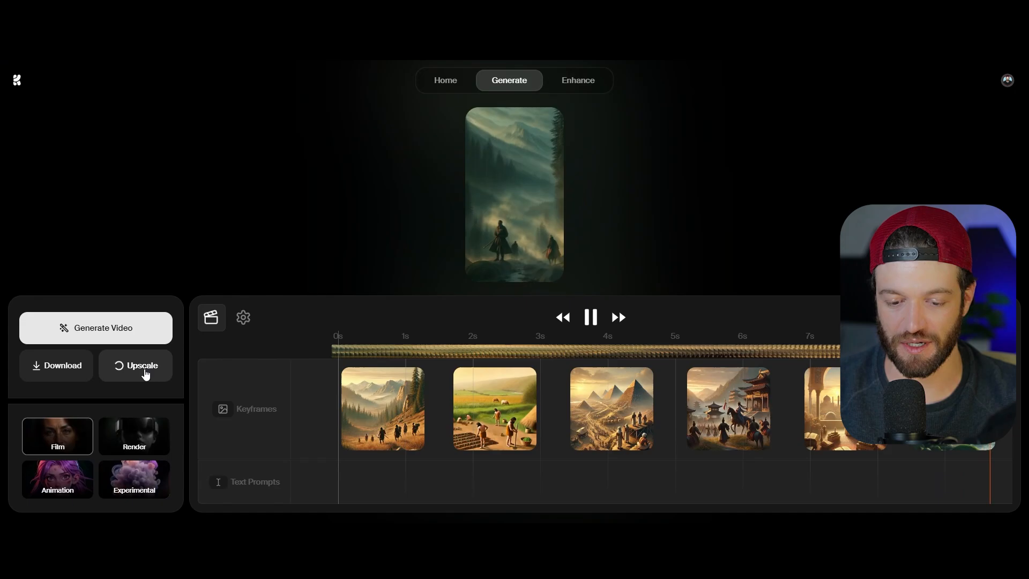
click(577, 80)
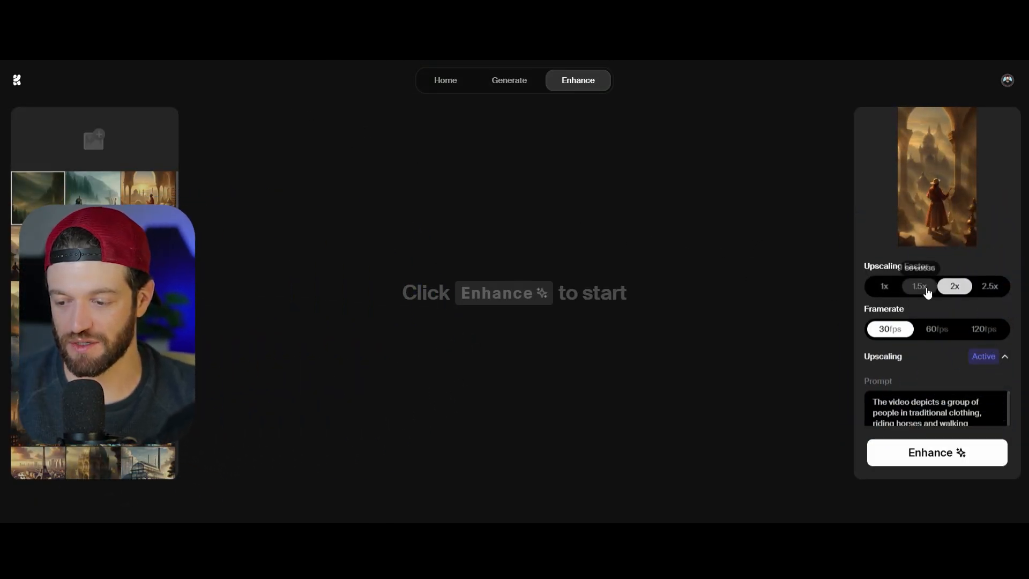
Enhance the video with a 1.5x upscaling factor at 60 fps.
click(919, 291)
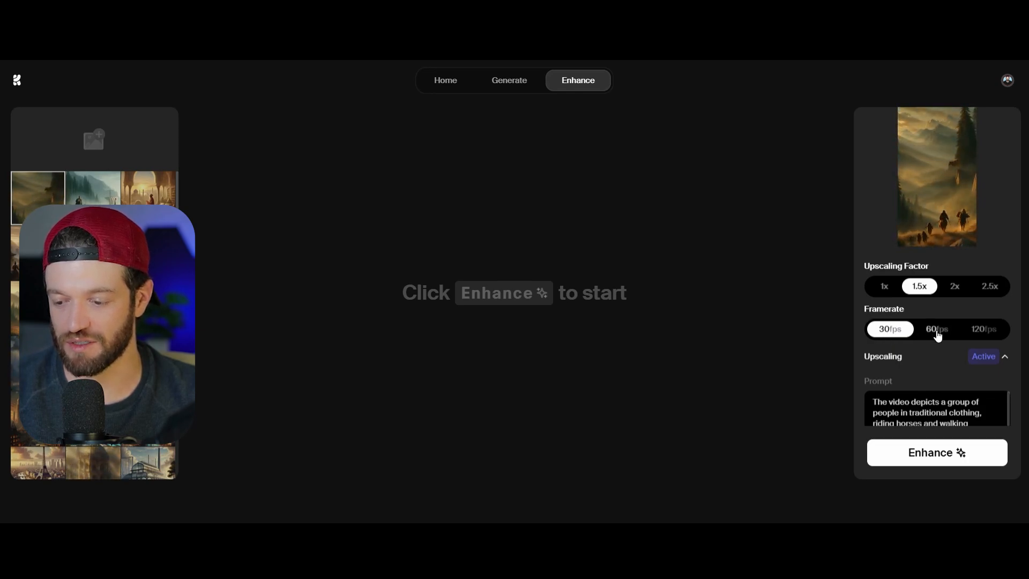
click(936, 328)
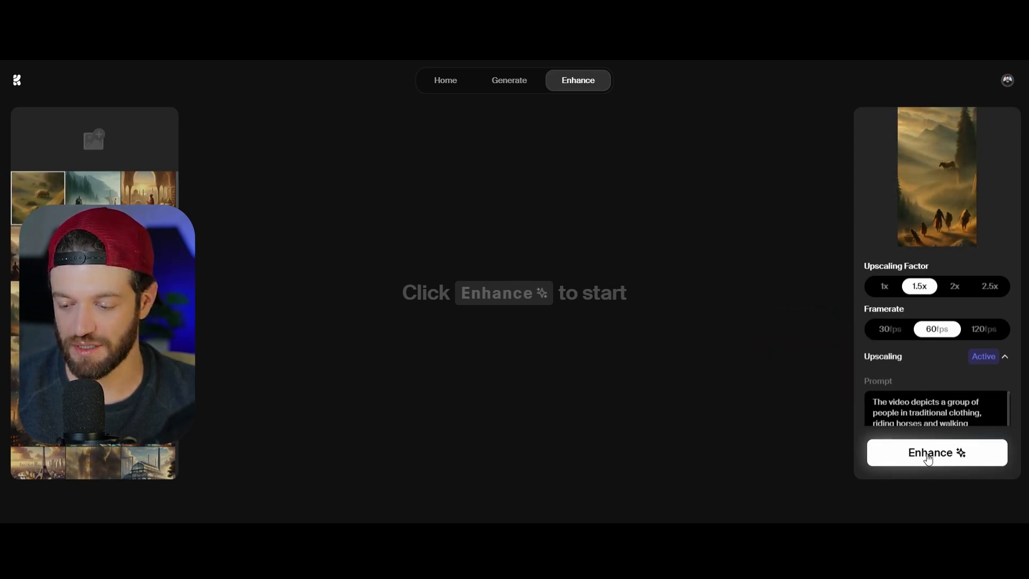
click(936, 460)
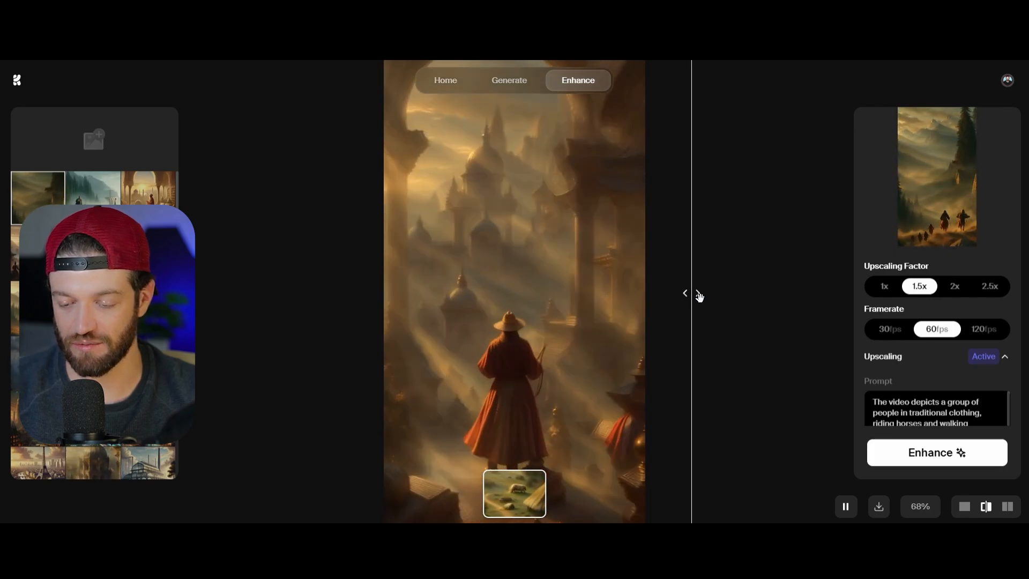
Drag the comparison slider to compare the enhanced and original versions.
drag(689, 293, 433, 293)
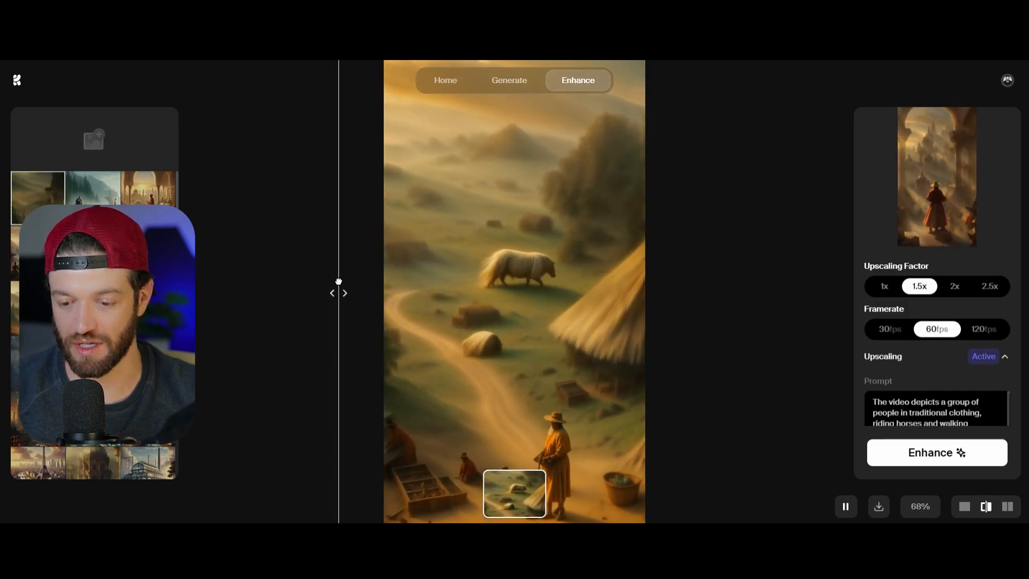
drag(338, 293, 700, 292)
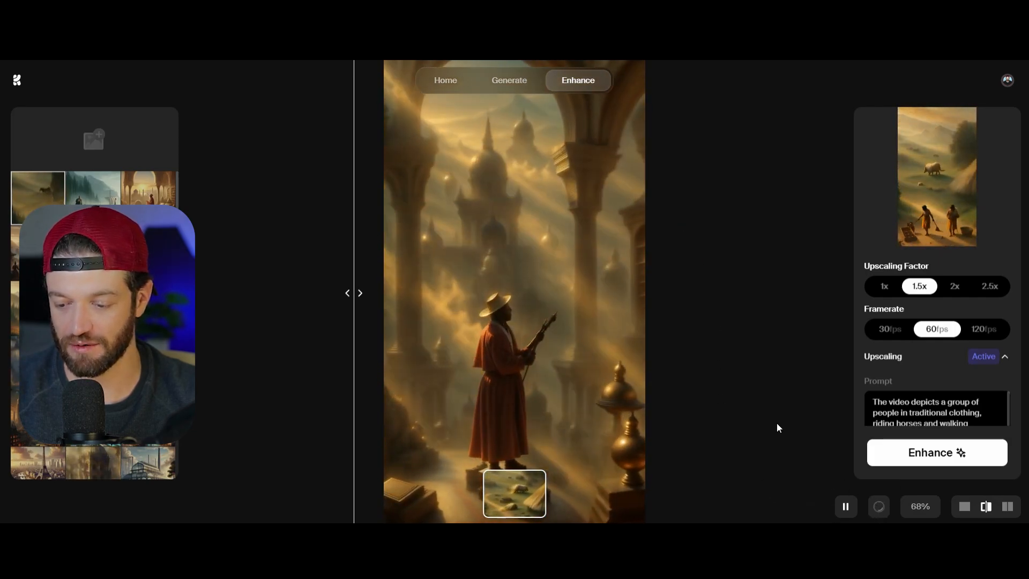
click(508, 80)
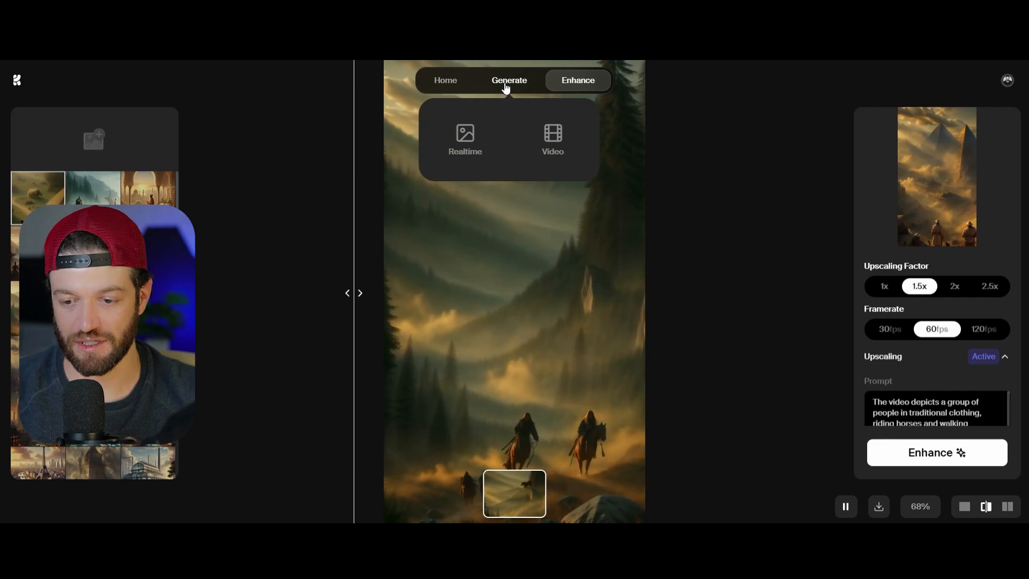
On the Krea video timeline, delete the farmland, pagoda-and-horsemen and arched-city keyframes, then reposition the remaining one.
click(509, 80)
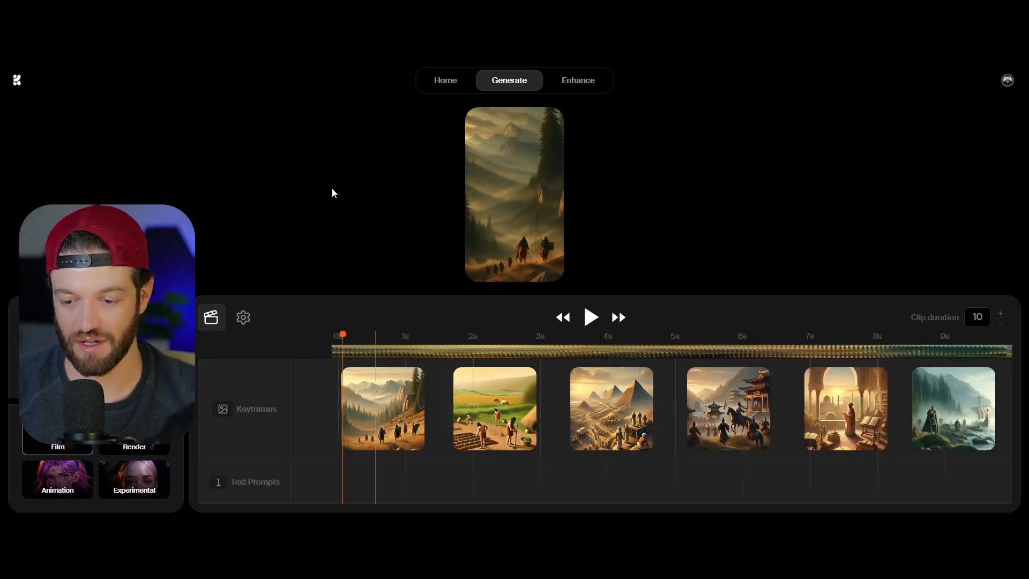
click(524, 381)
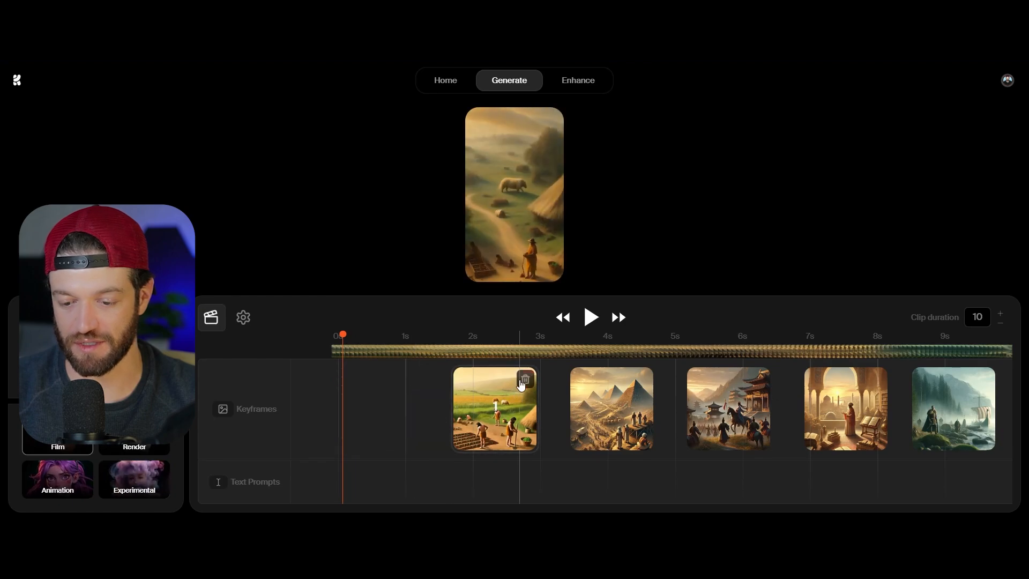
click(524, 381)
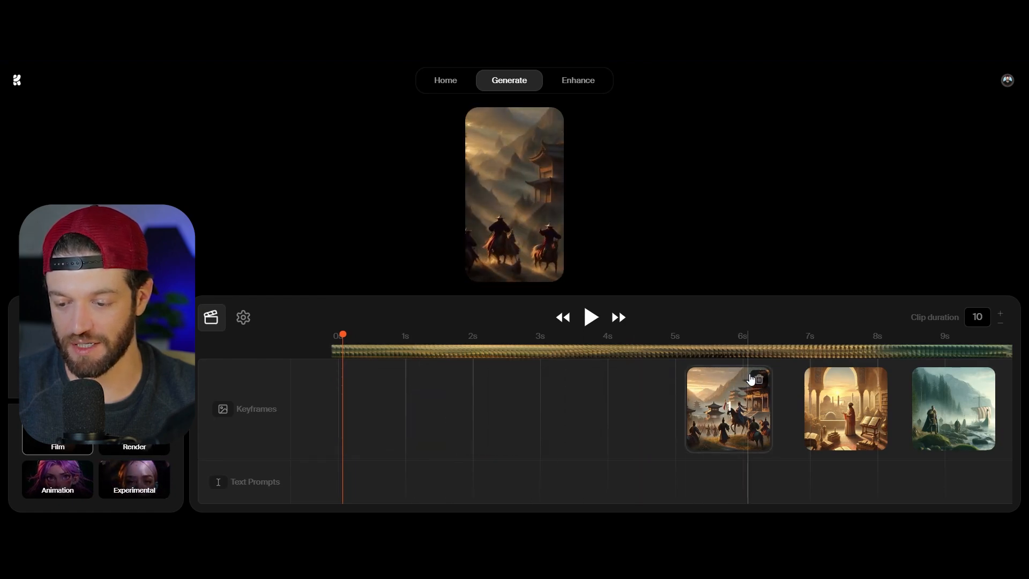
click(756, 380)
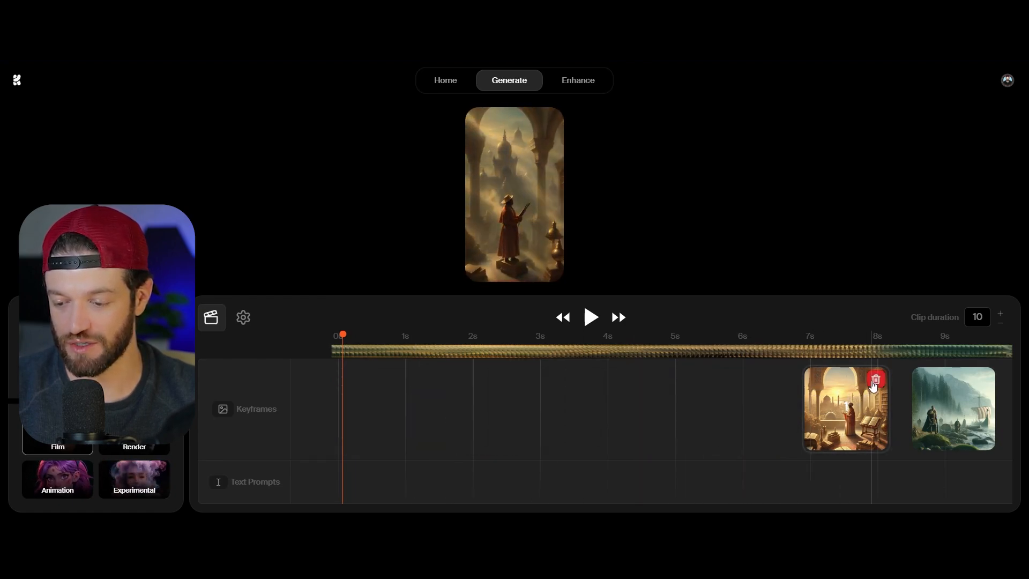
click(876, 379)
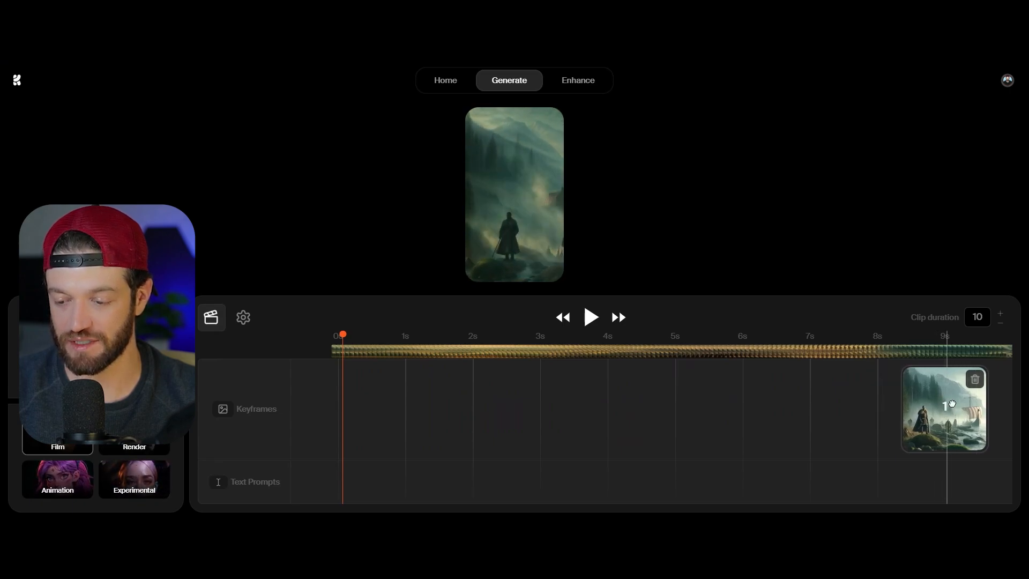
drag(944, 407, 363, 407)
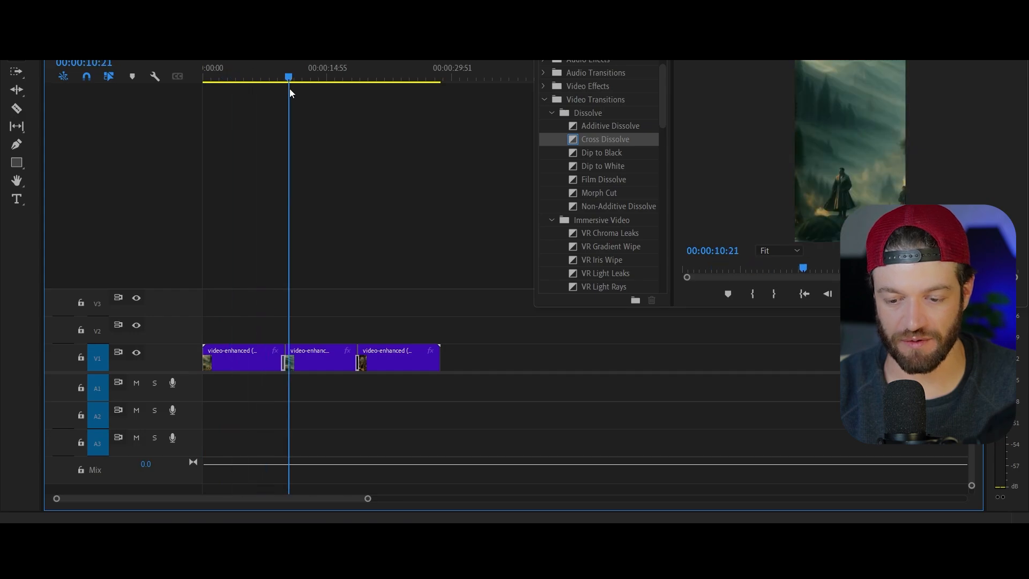
Scrub the Premiere Pro timeline to preview the joined clips around the first dissolve transition.
click(262, 77)
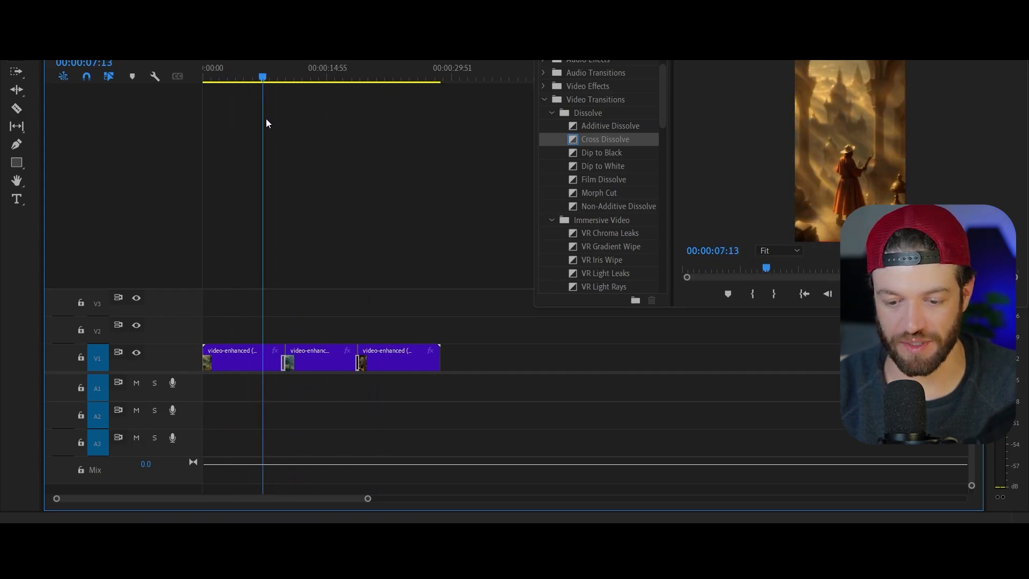
click(373, 77)
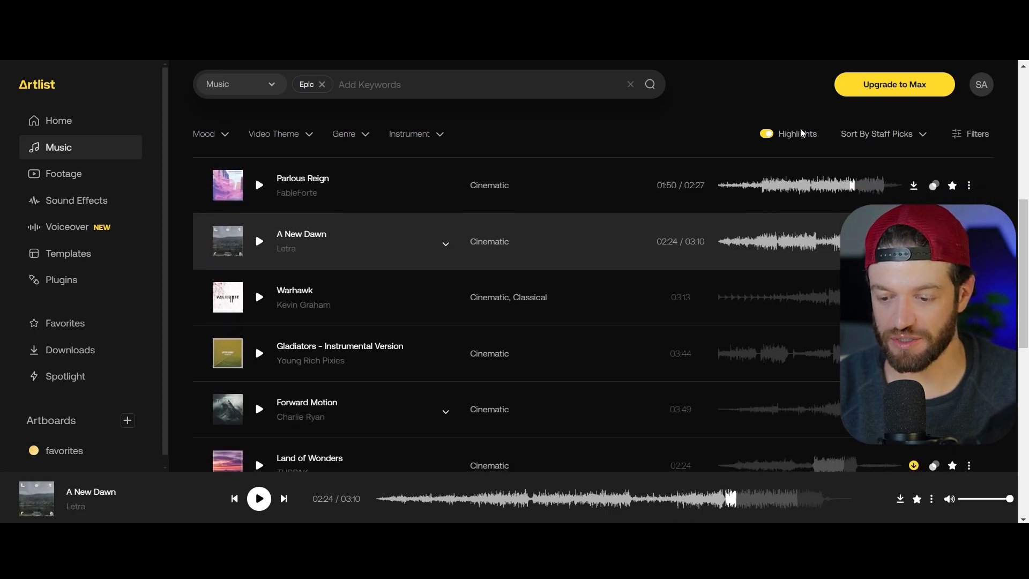
Scroll down Artlist's list of epic cinematic music tracks.
scroll(down, 3)
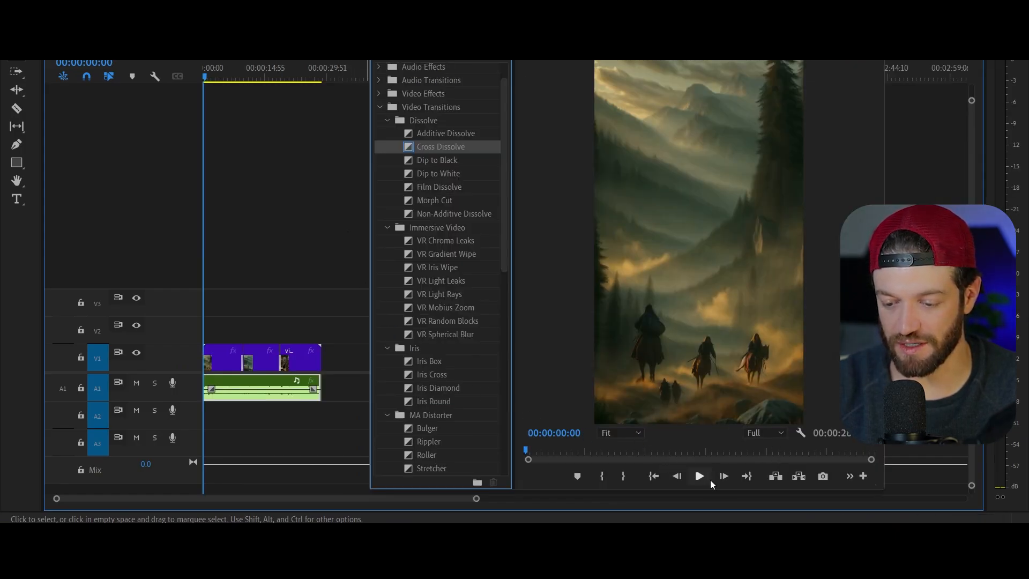
click(698, 476)
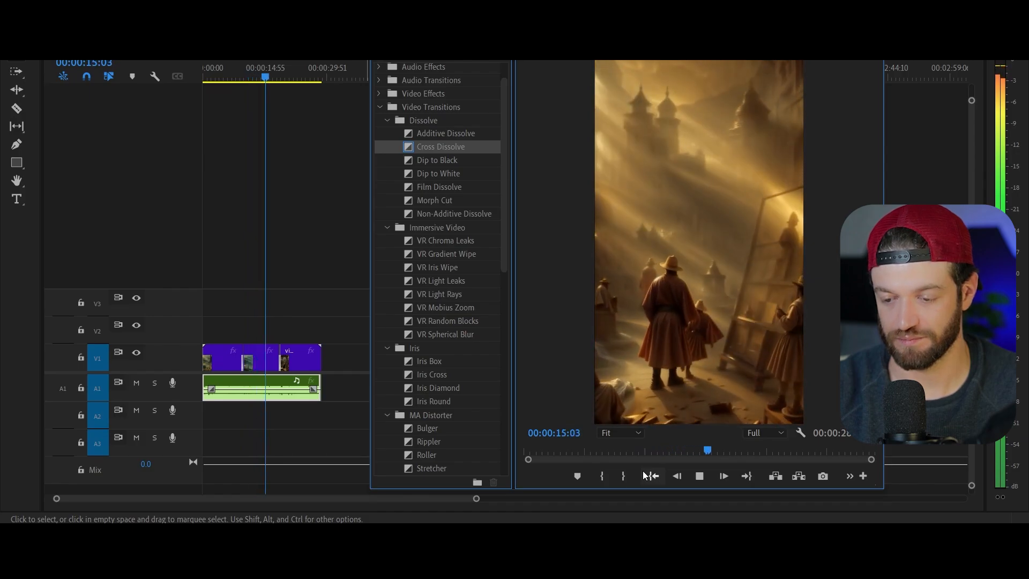
click(722, 476)
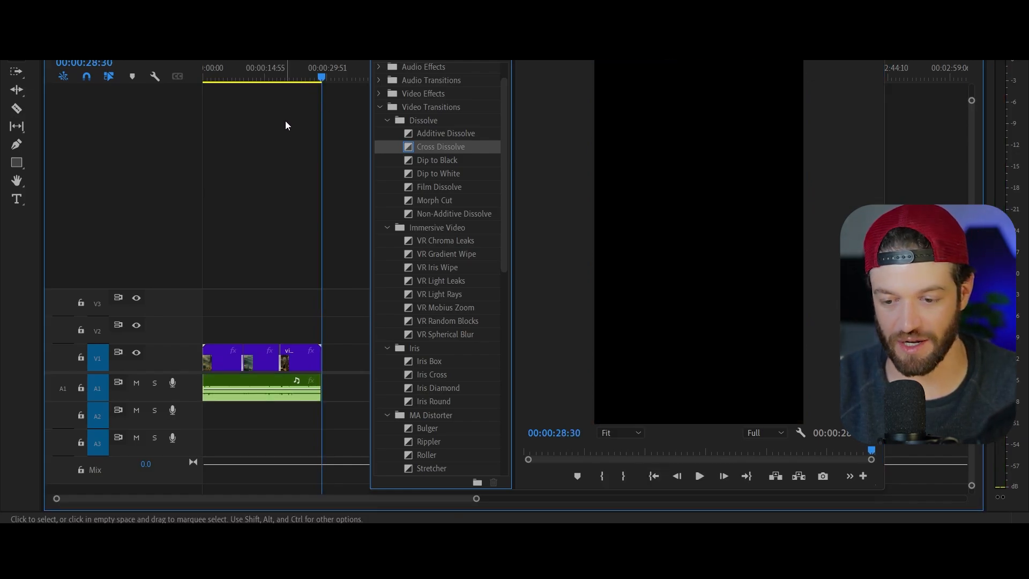
mouse_move(262, 130)
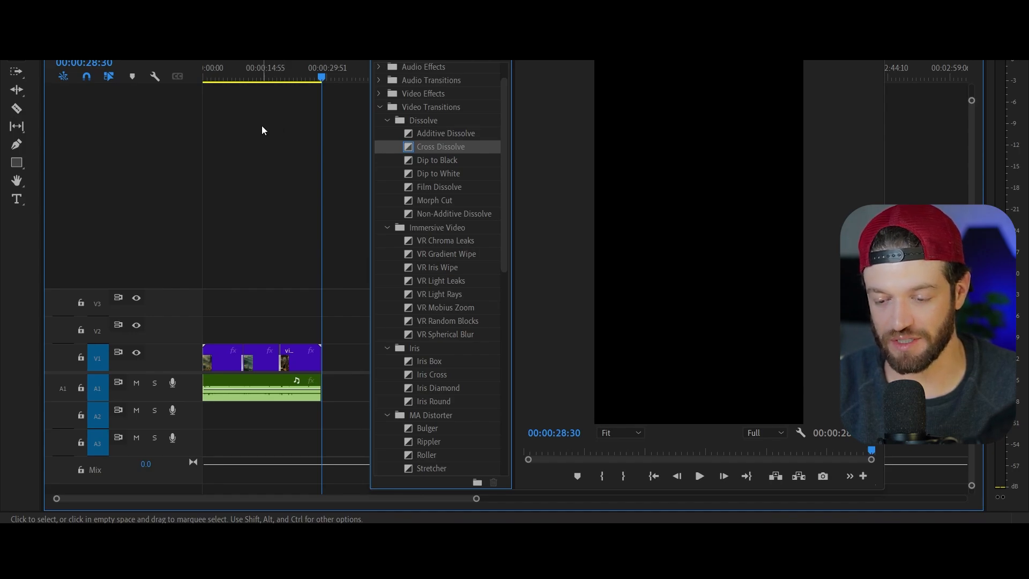